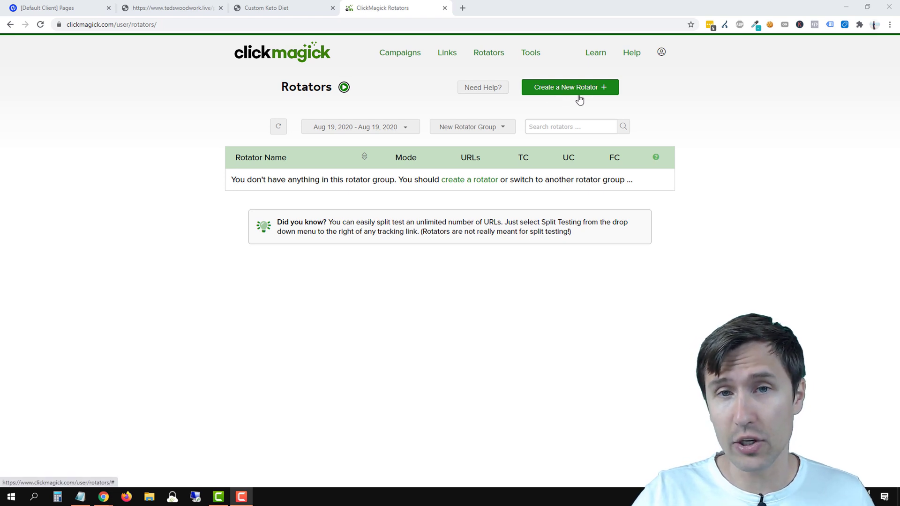
pyautogui.moveTo(554, 93)
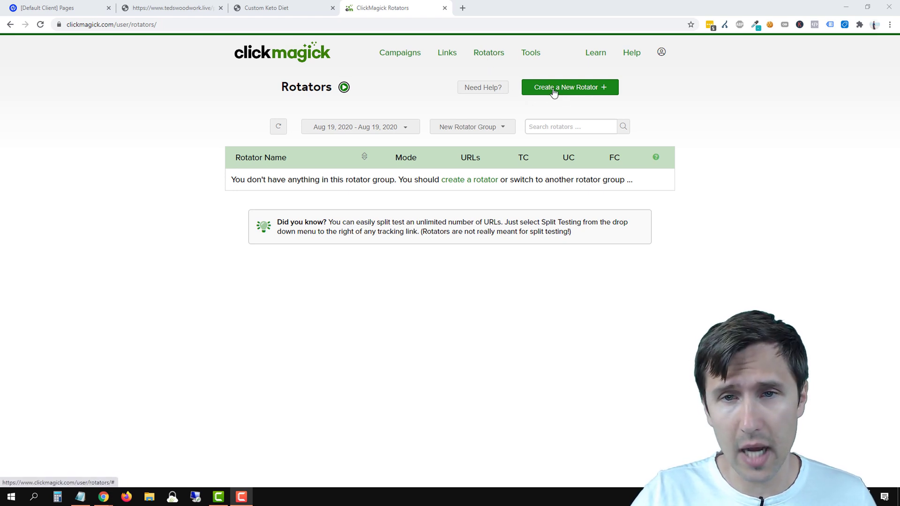
# - Compare the tedswoodwork affiliate page with the Custom Keto Diet page, ending on tedswoodwork
pyautogui.click(569, 87)
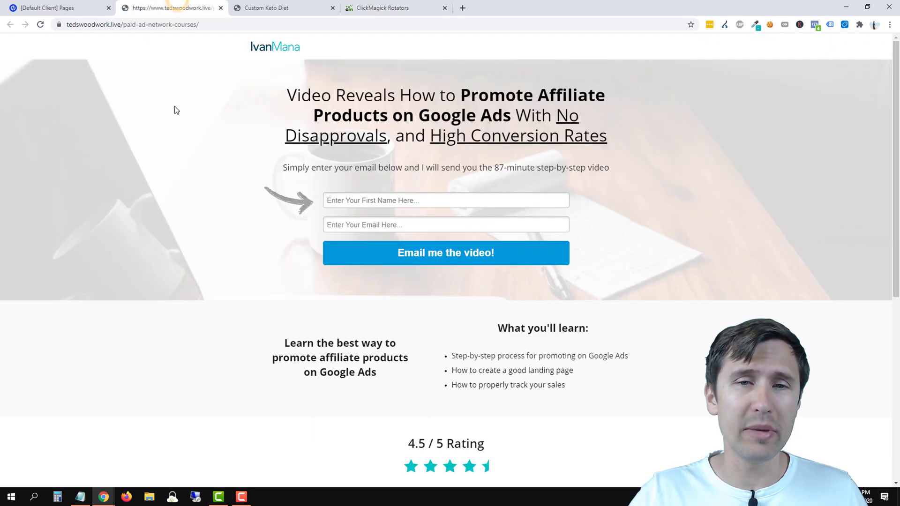
pyautogui.click(270, 7)
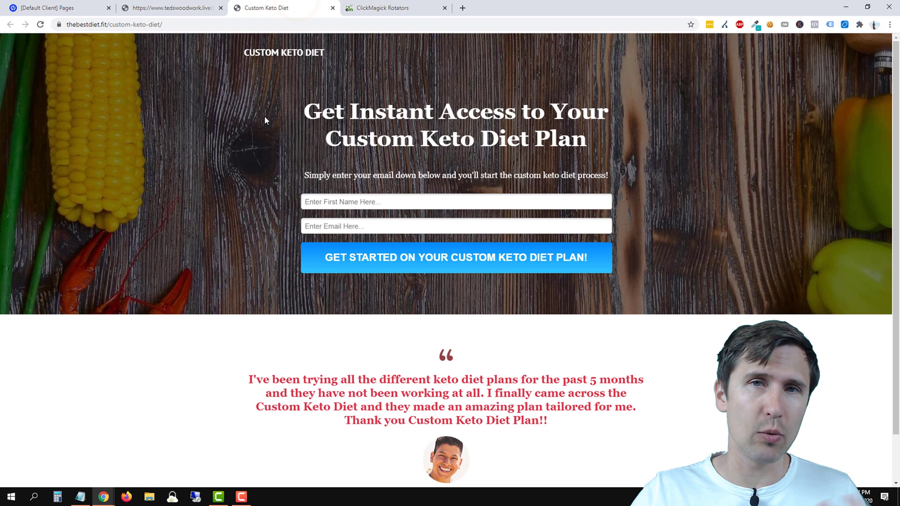
pyautogui.moveTo(171, 7)
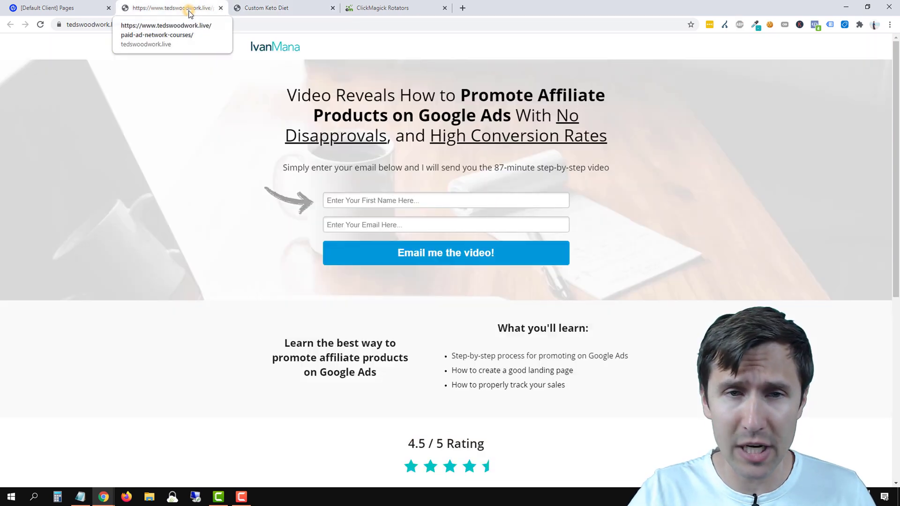
pyautogui.click(445, 253)
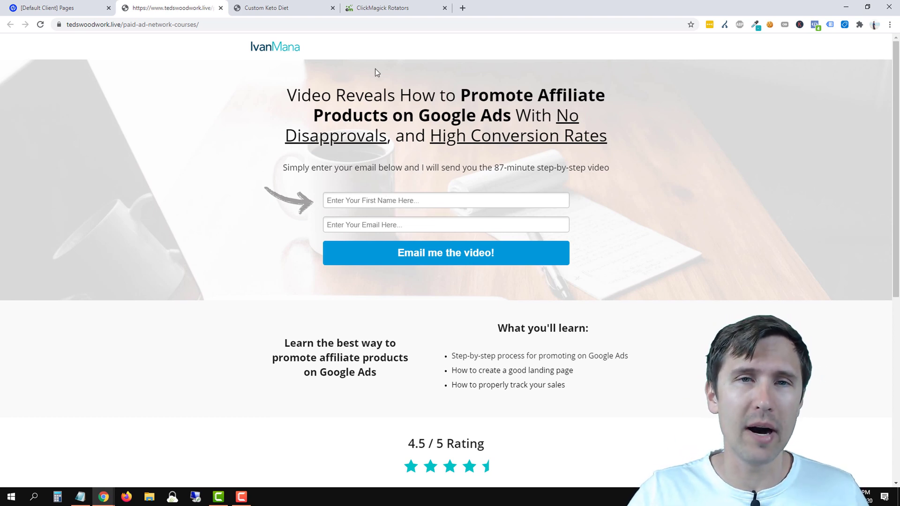
# - Open the blank new-rotator form with Rotator Group left as New Rotator Group
pyautogui.click(378, 8)
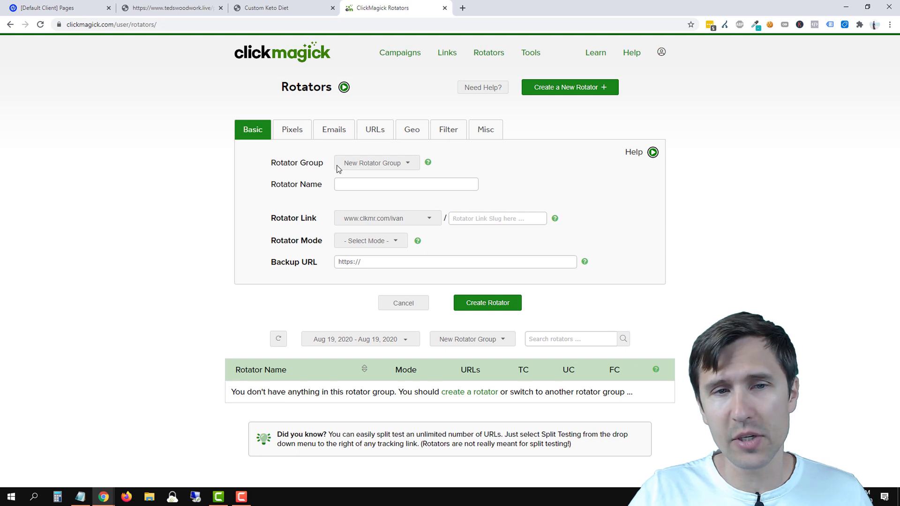
pyautogui.moveTo(369, 172)
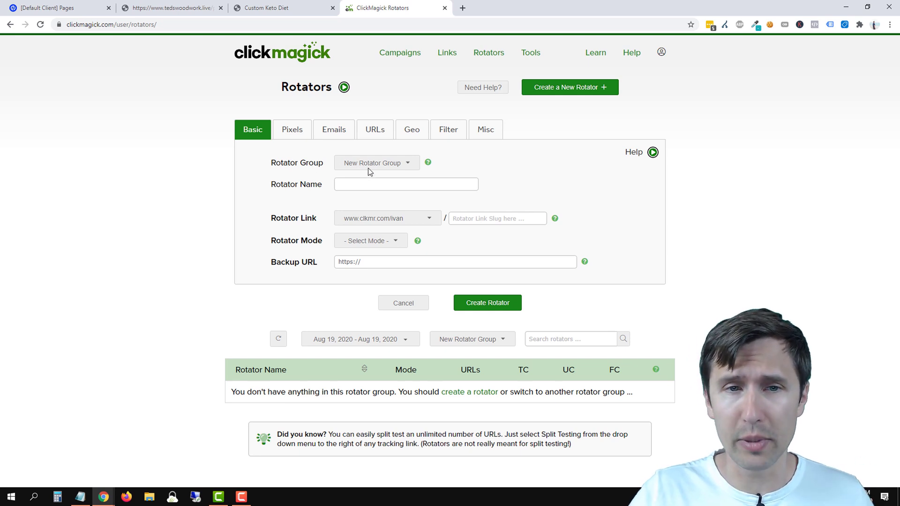
pyautogui.click(376, 163)
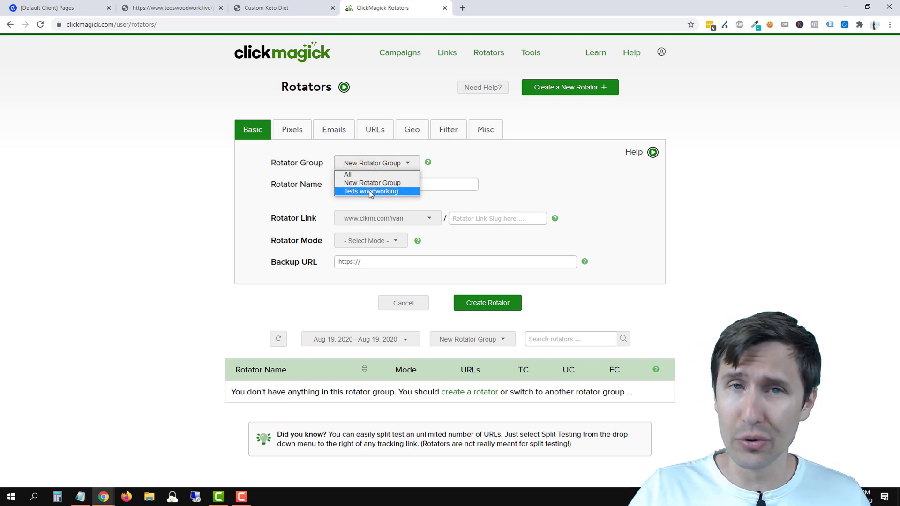
pyautogui.moveTo(372, 182)
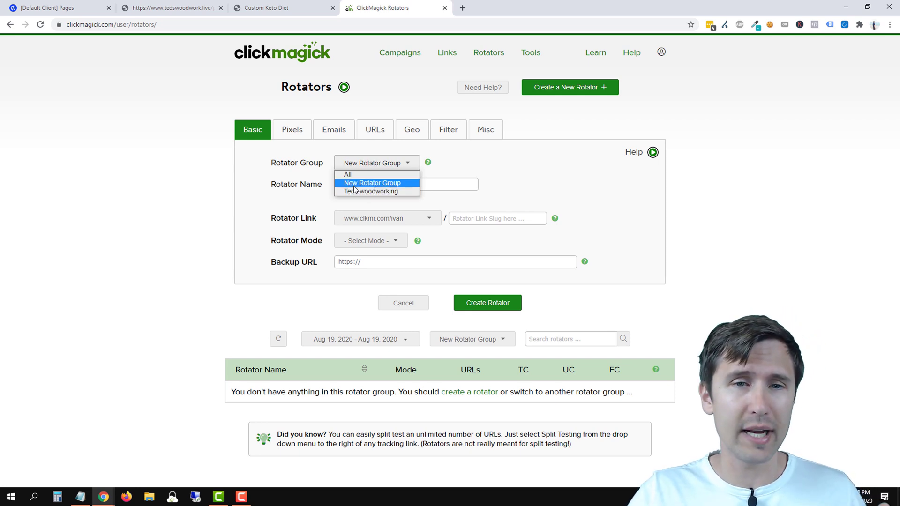
pyautogui.click(371, 182)
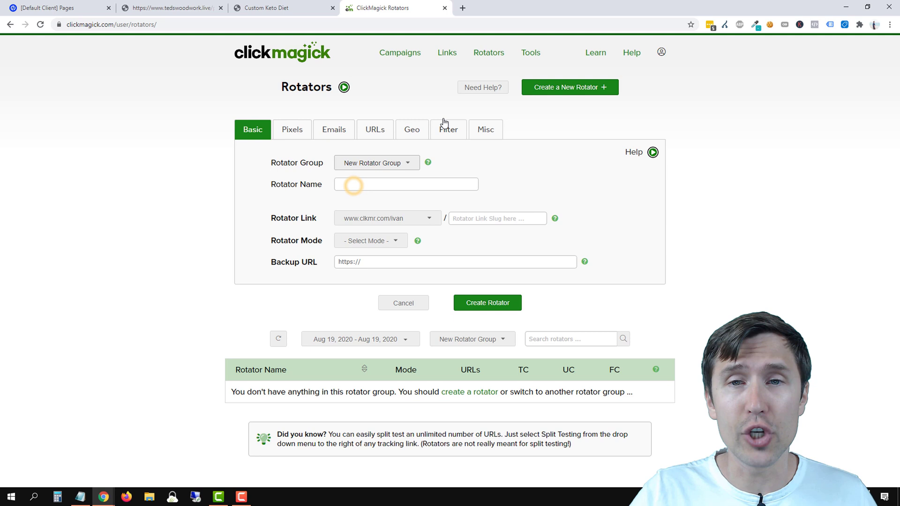
pyautogui.click(530, 52)
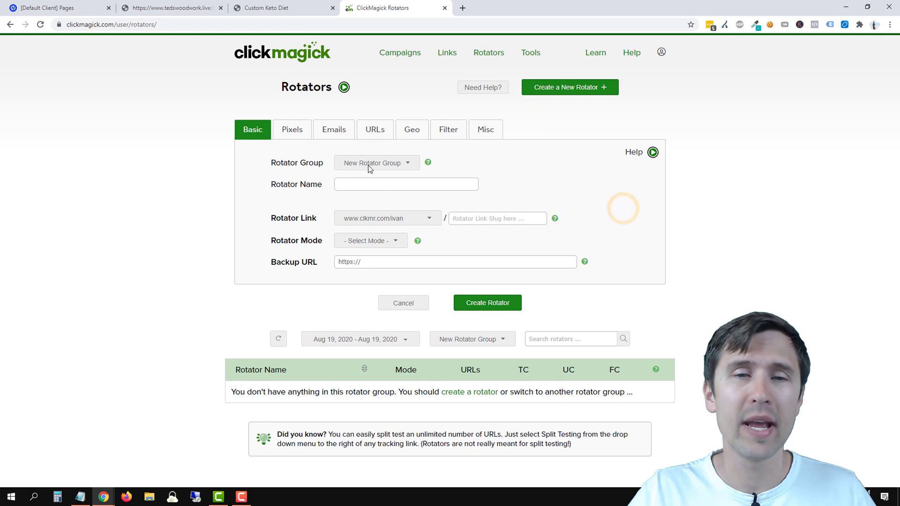
pyautogui.click(376, 163)
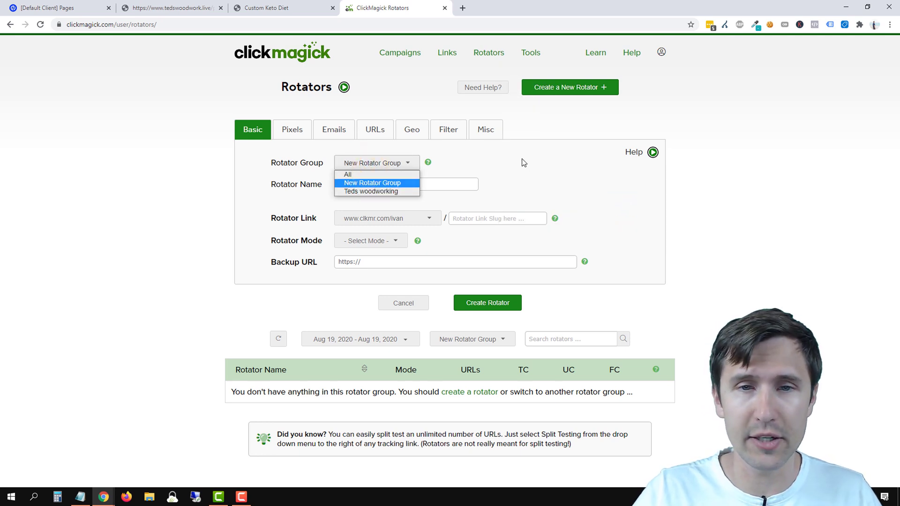
pyautogui.click(371, 182)
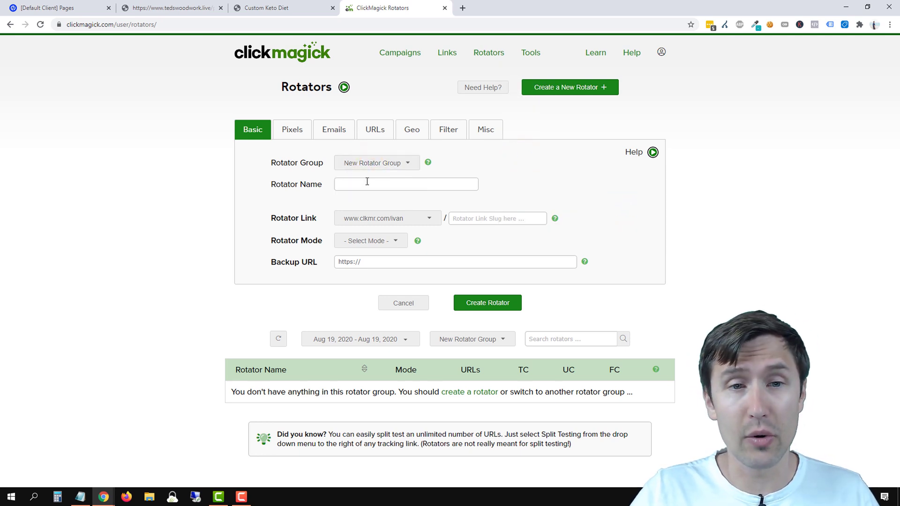
pyautogui.click(406, 184)
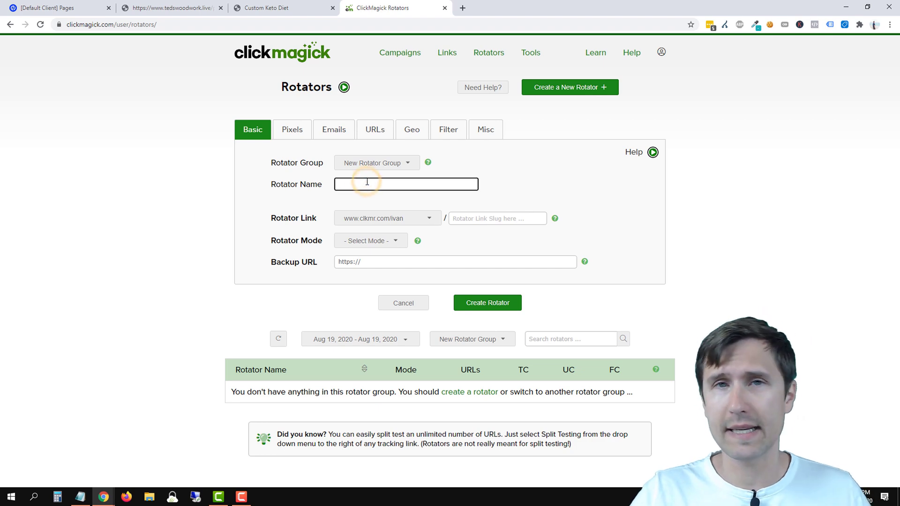
pyautogui.click(265, 8)
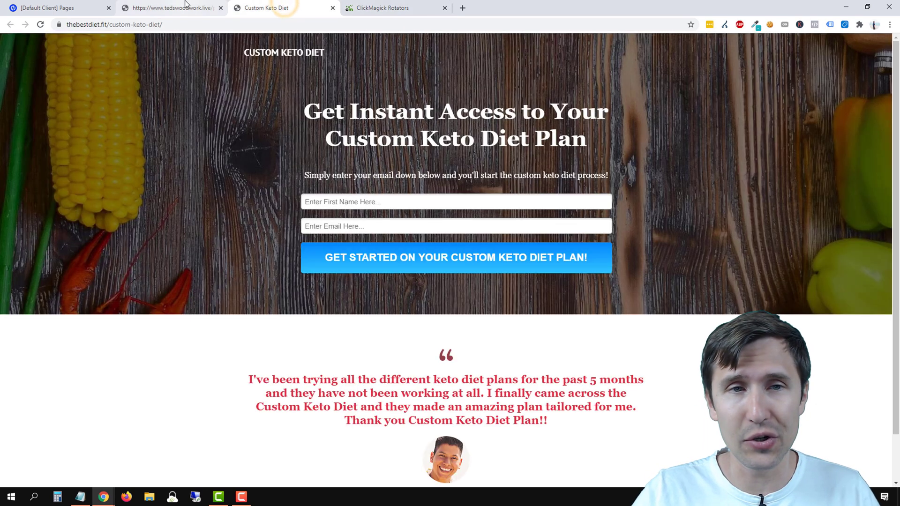
pyautogui.click(395, 7)
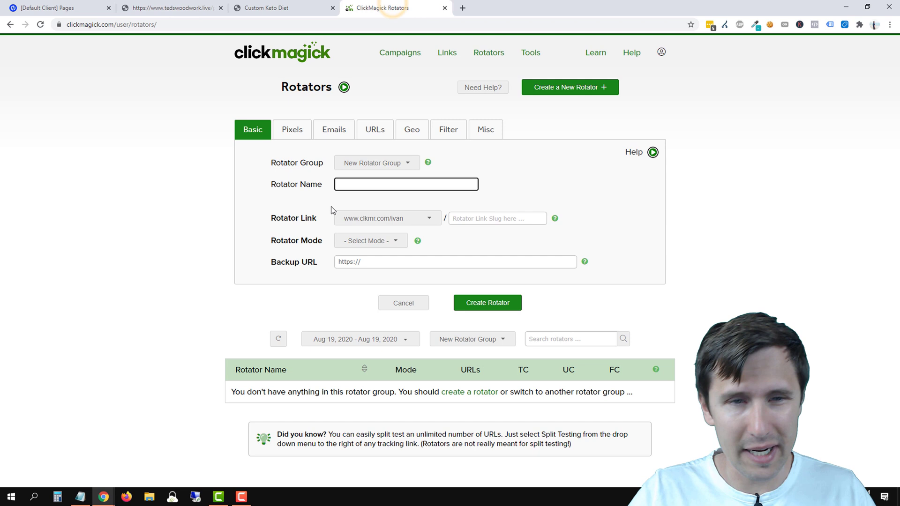
# - Enter 'YouTube Rotator' as the rotator name and keep the clkmr.com link domain
pyautogui.write('YouTube Rotator')
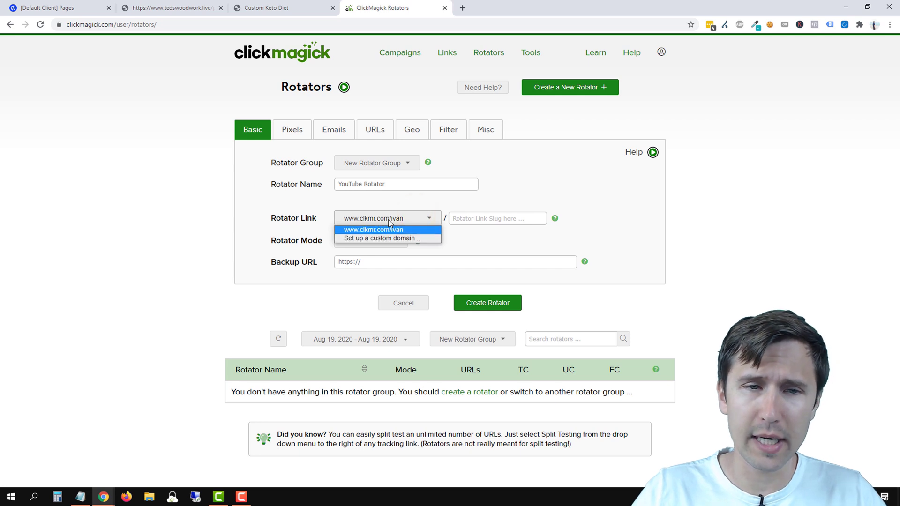
pyautogui.click(373, 230)
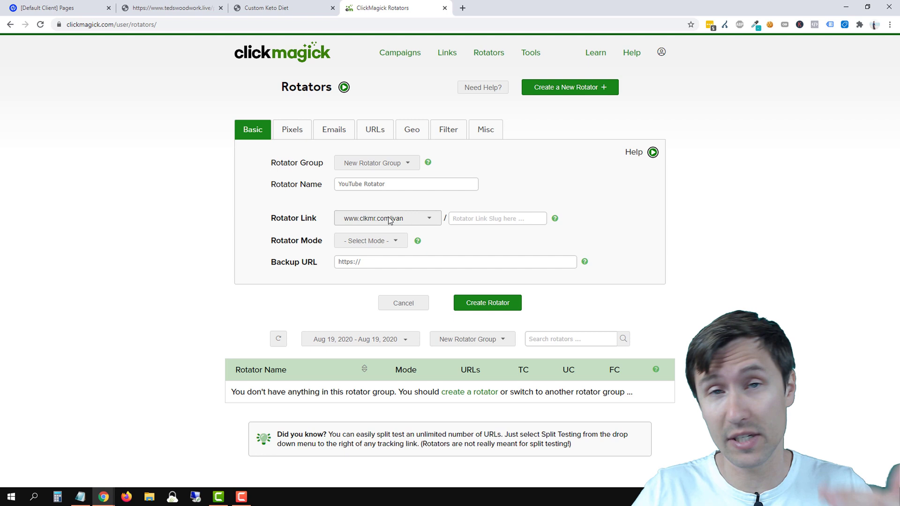
pyautogui.click(428, 218)
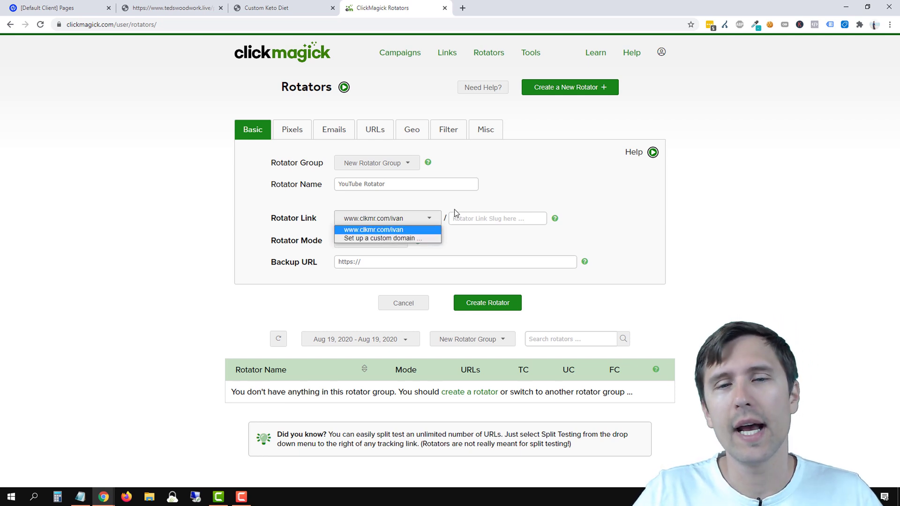
pyautogui.click(374, 229)
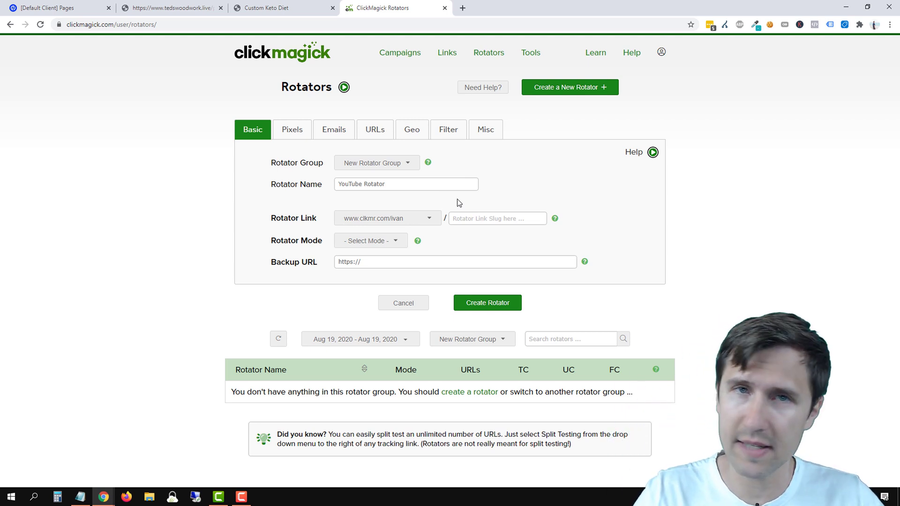
pyautogui.moveTo(452, 235)
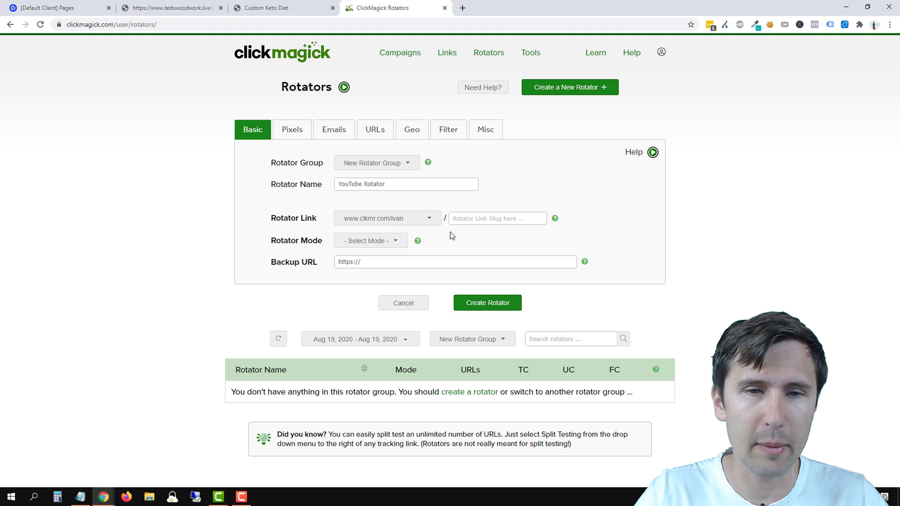
# - Enter 'youtuberotator' as the Rotator Link Slug
pyautogui.click(497, 218)
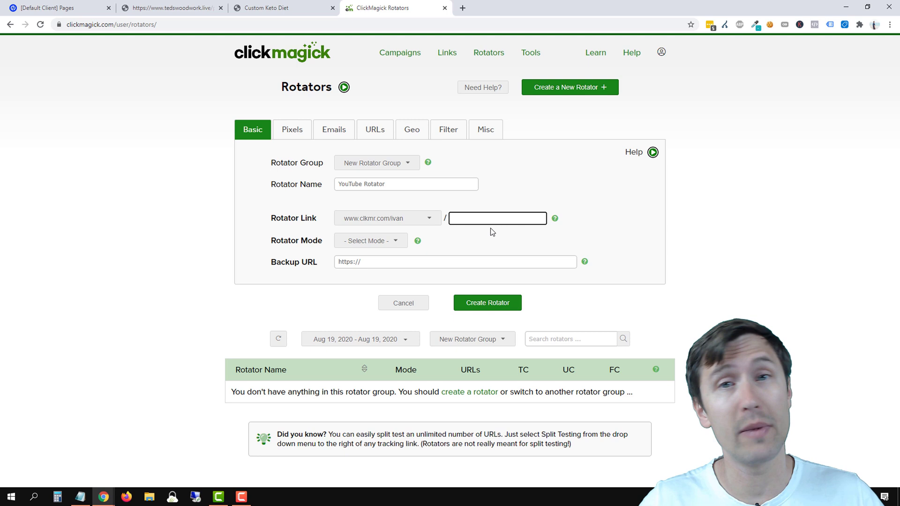
pyautogui.click(497, 219)
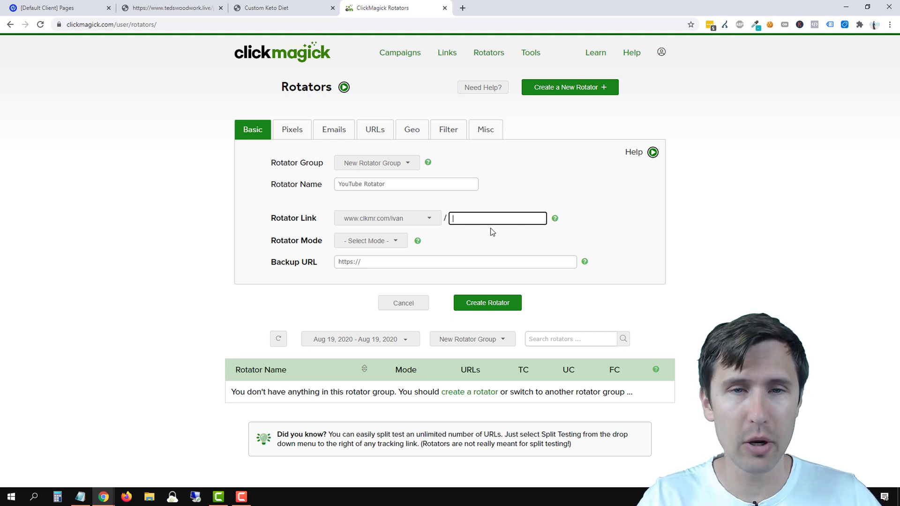
pyautogui.write('youtube')
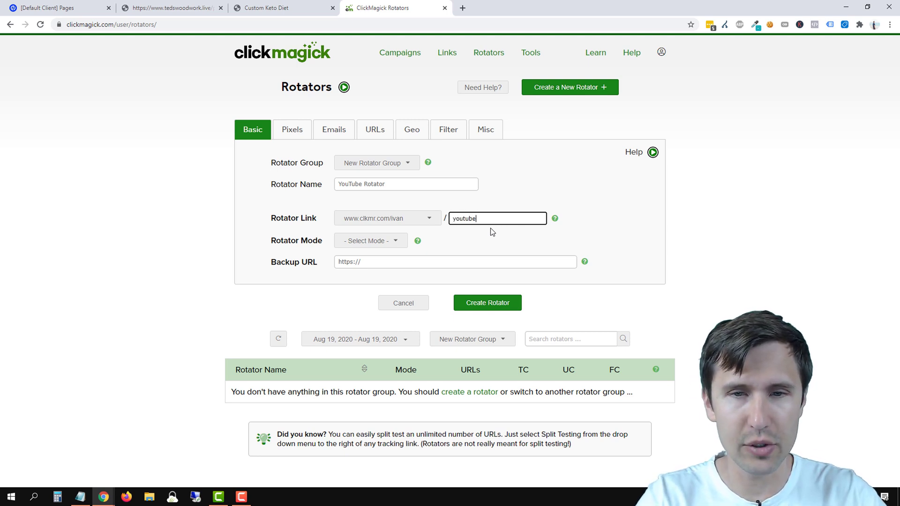
pyautogui.write('rotator')
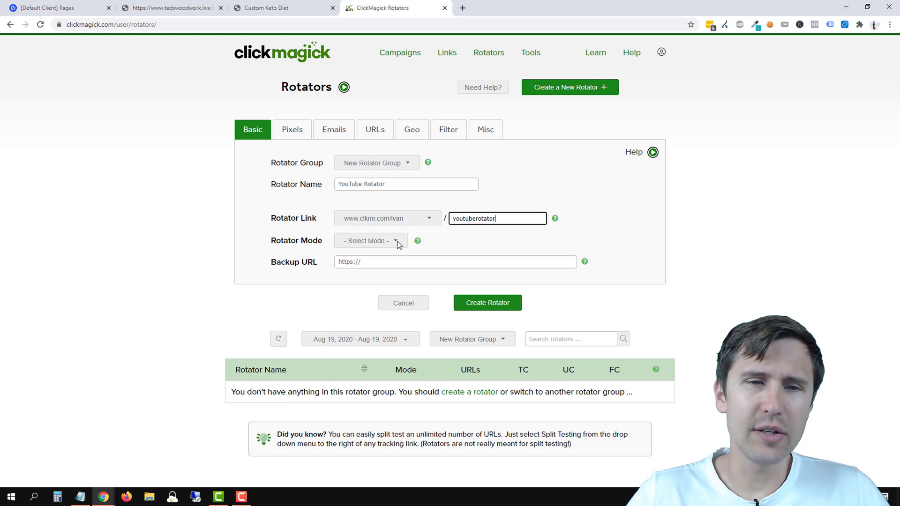
pyautogui.click(370, 241)
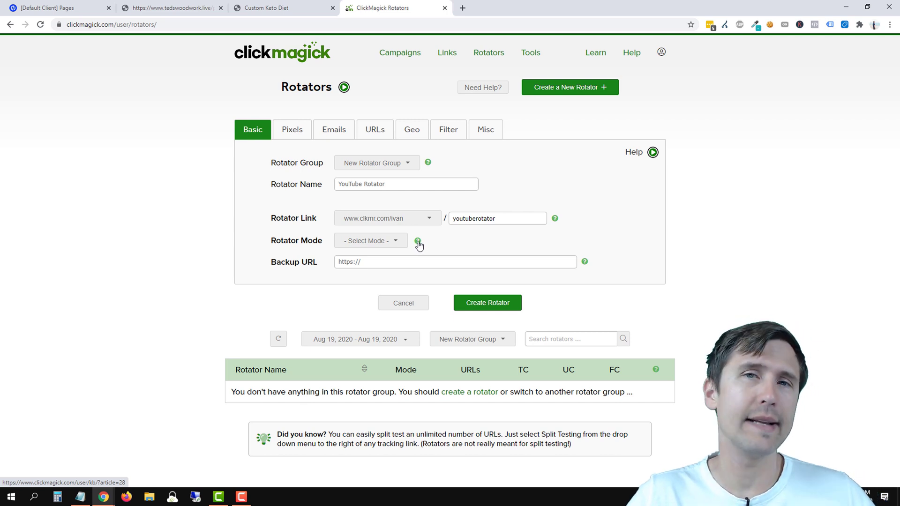
pyautogui.click(370, 241)
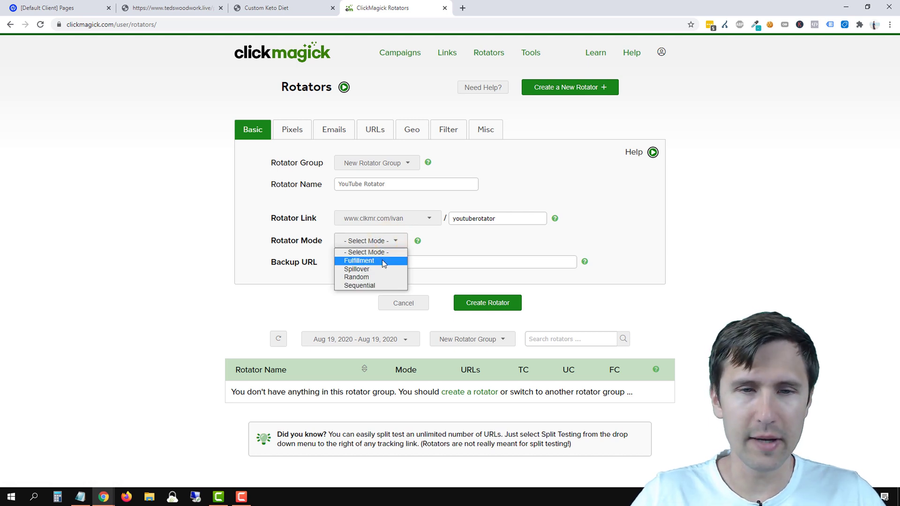
pyautogui.click(358, 260)
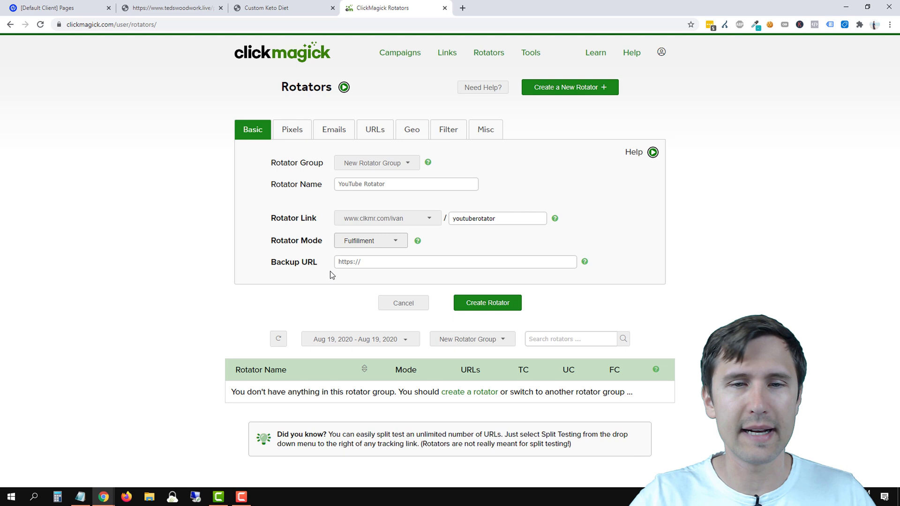
pyautogui.click(370, 241)
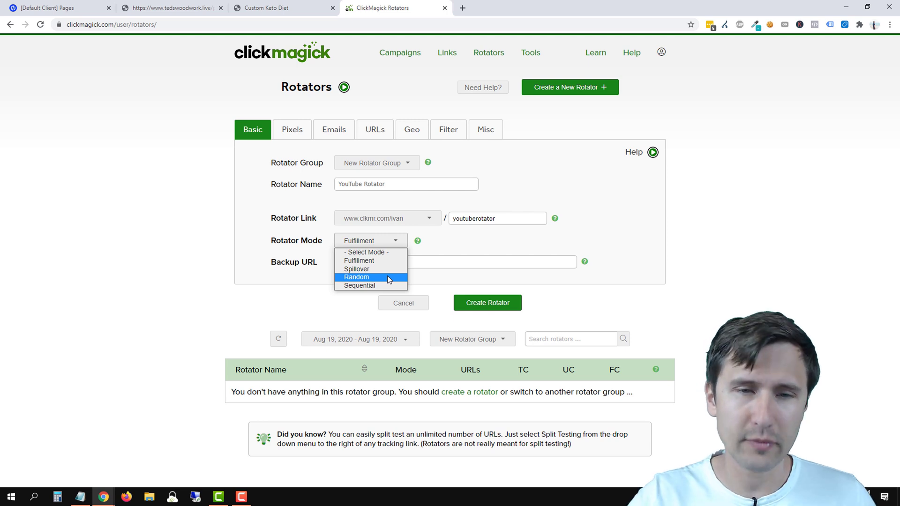
pyautogui.moveTo(360, 286)
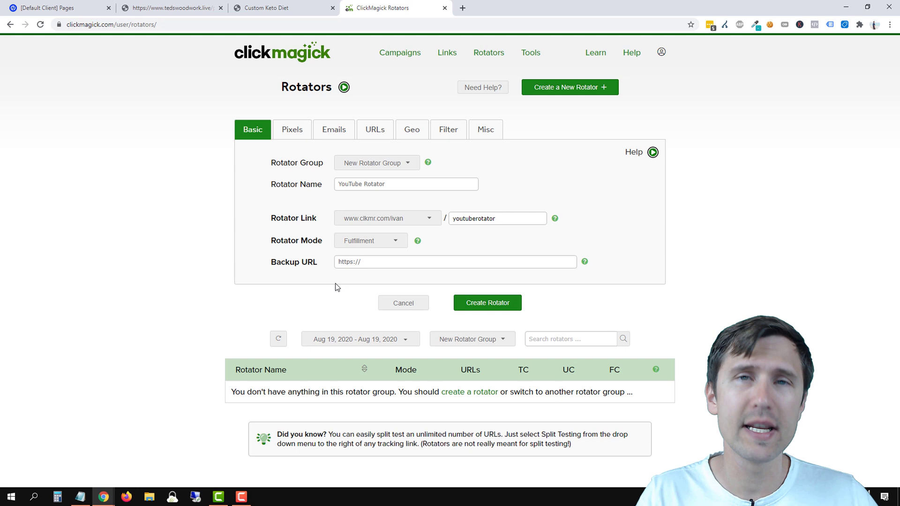
pyautogui.moveTo(345, 289)
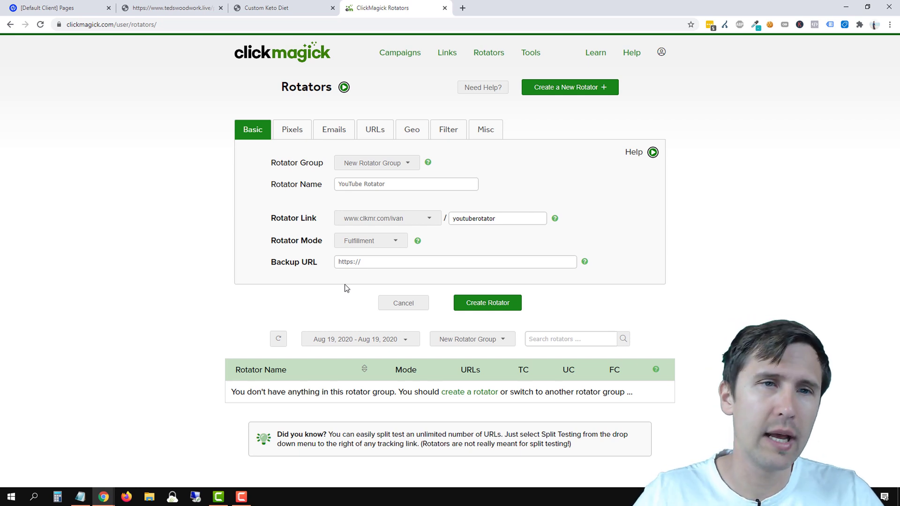
pyautogui.click(171, 8)
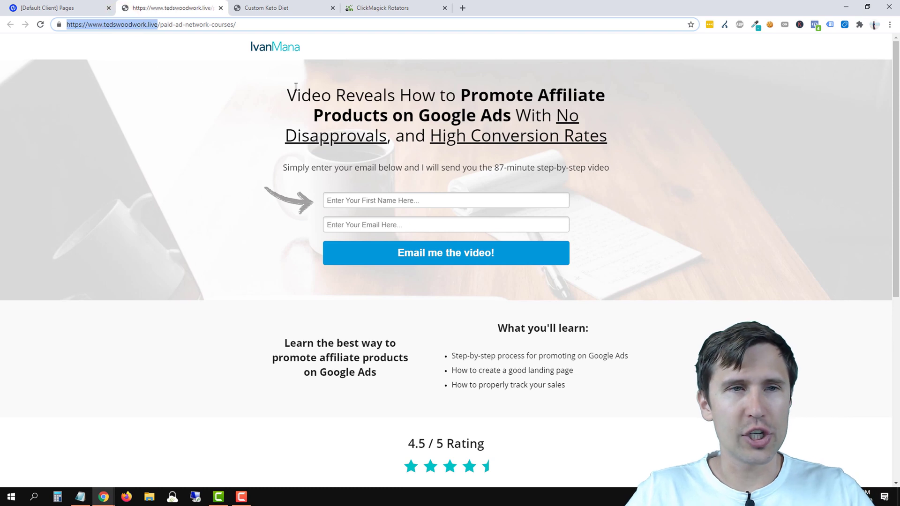
pyautogui.click(395, 8)
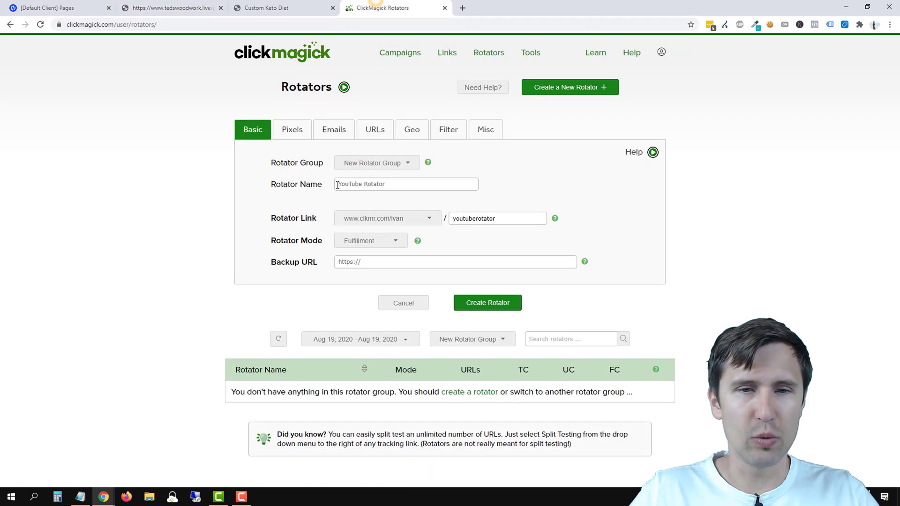
pyautogui.write('https://www.tedswoodwork.live/')
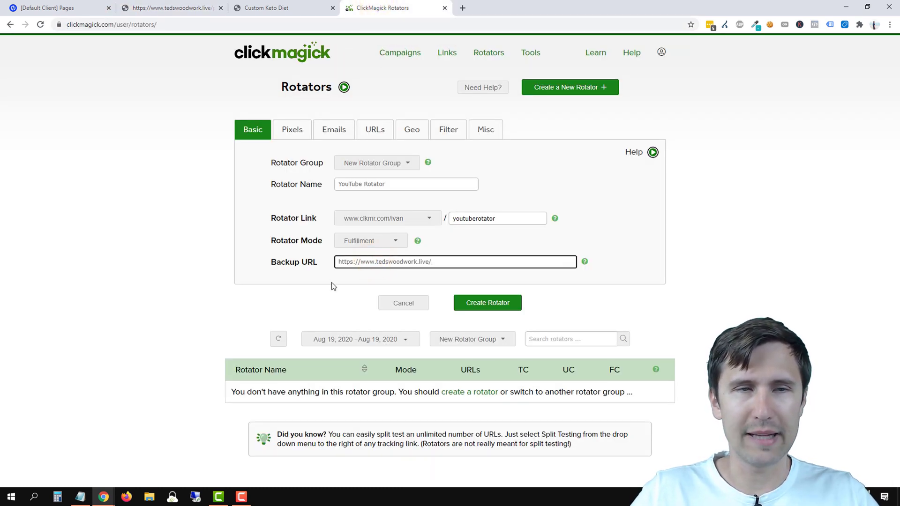
pyautogui.click(172, 7)
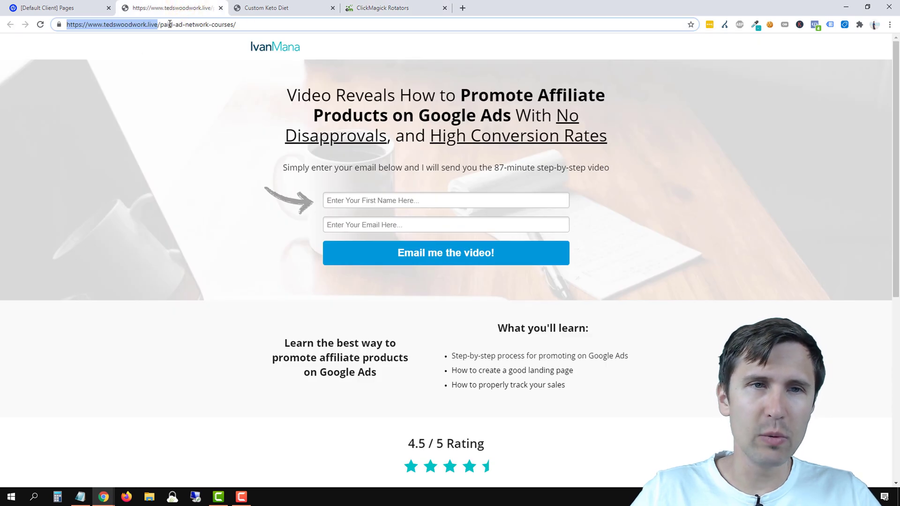
pyautogui.click(377, 7)
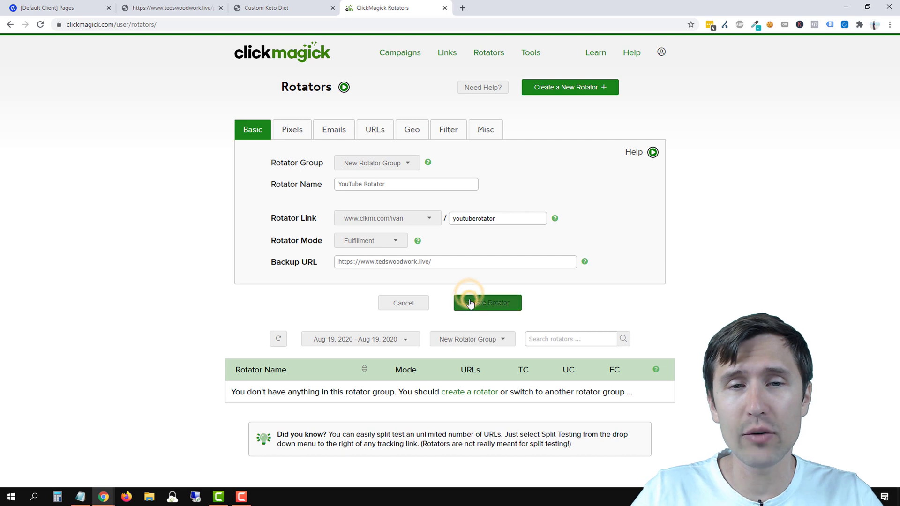
# - Create the rotator and enter the Paid Ad Network Courses URL from the courses page
pyautogui.click(486, 304)
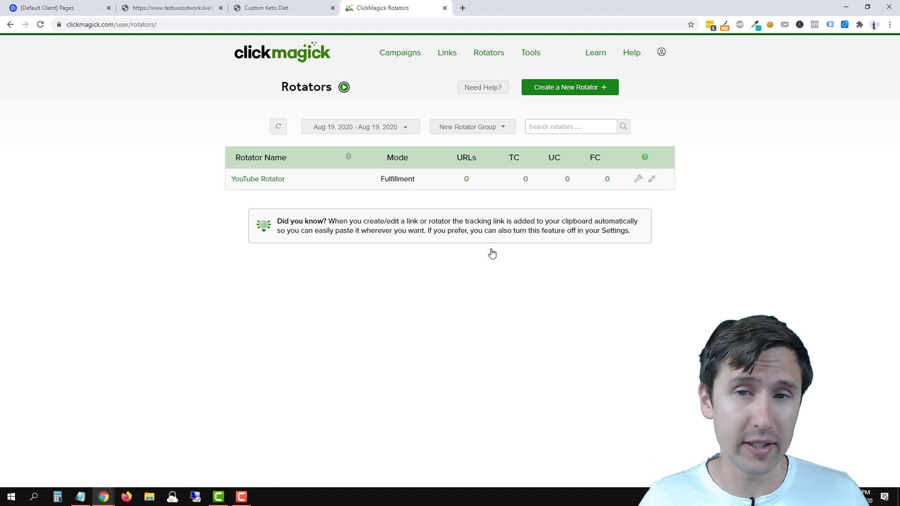
pyautogui.click(637, 180)
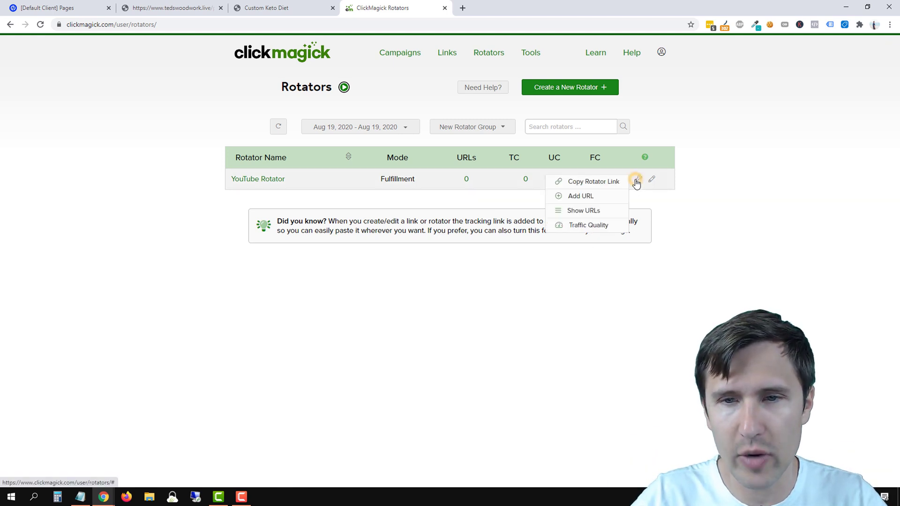
pyautogui.click(580, 196)
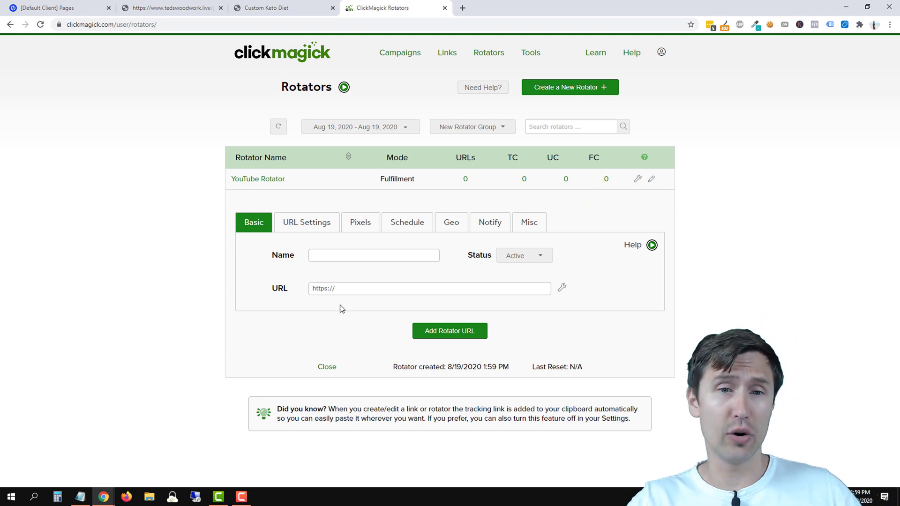
pyautogui.click(373, 255)
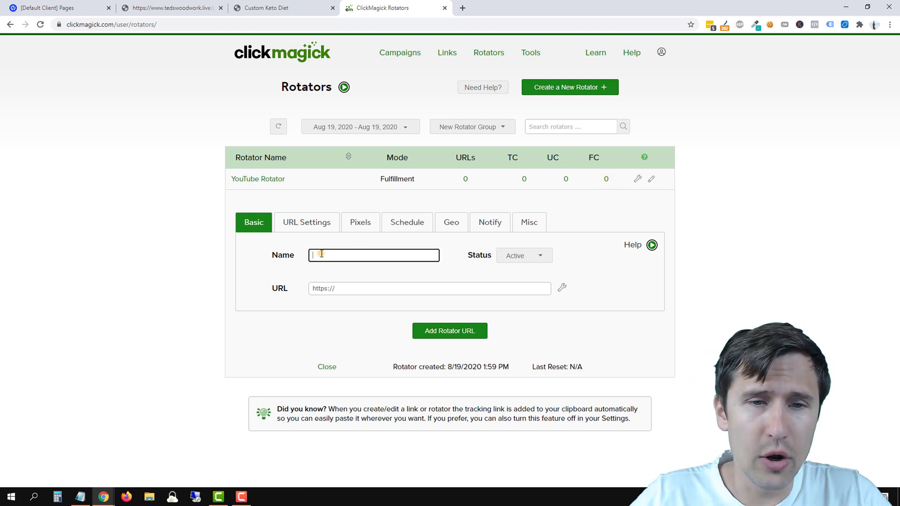
pyautogui.click(169, 8)
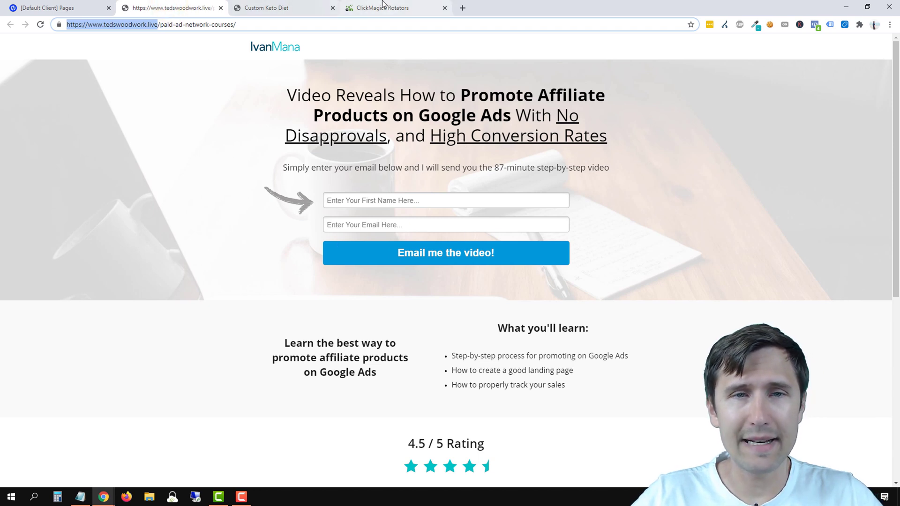
pyautogui.click(379, 7)
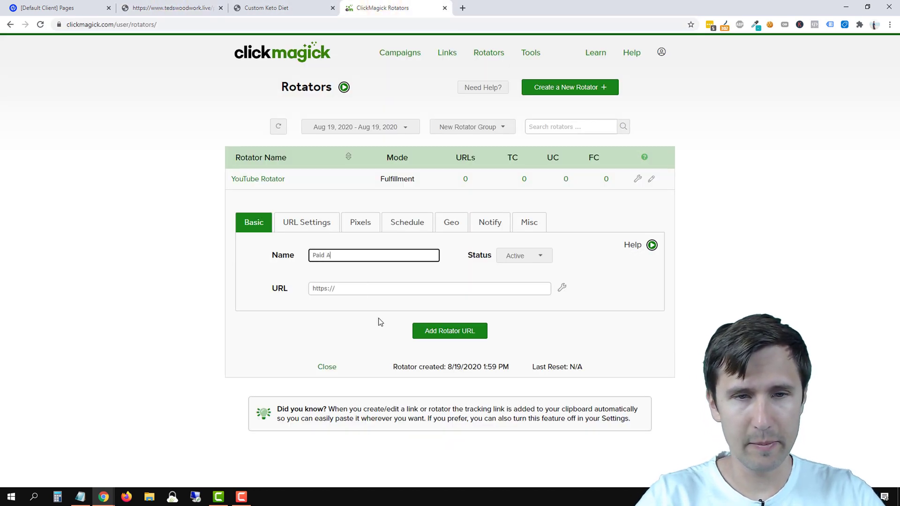
pyautogui.click(171, 8)
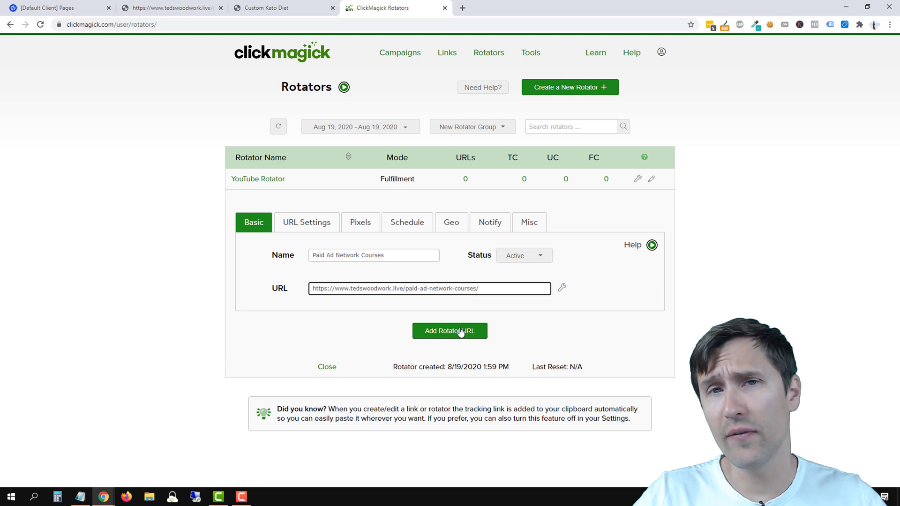
# - Cap the Paid Ad Network Courses URL at 100 max clicks and add it
pyautogui.click(307, 222)
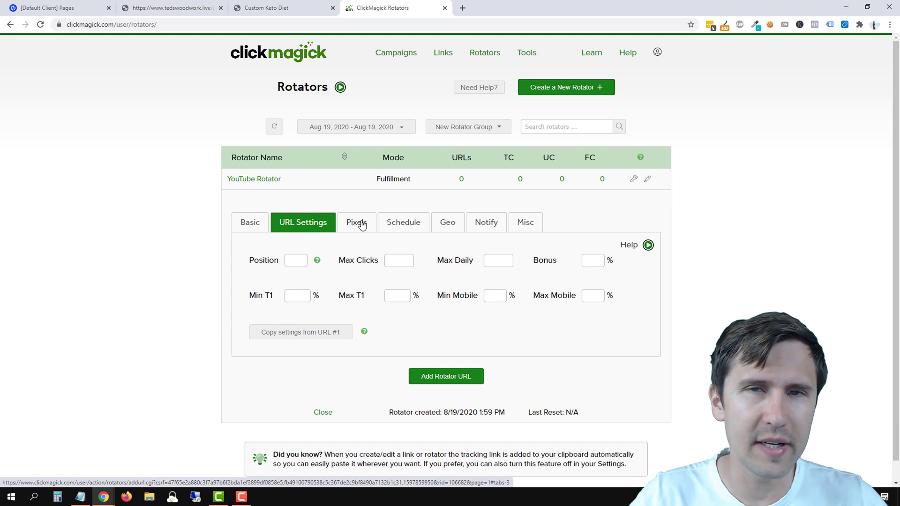
pyautogui.moveTo(338, 280)
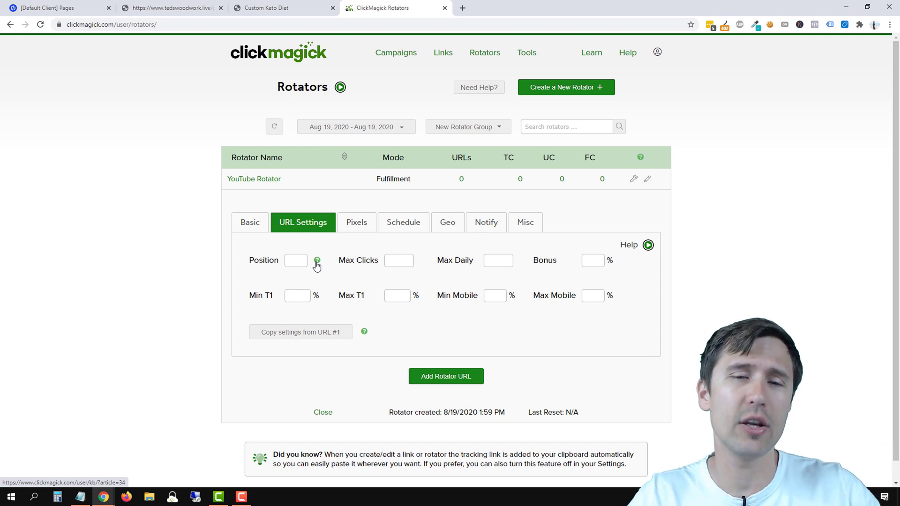
pyautogui.click(399, 260)
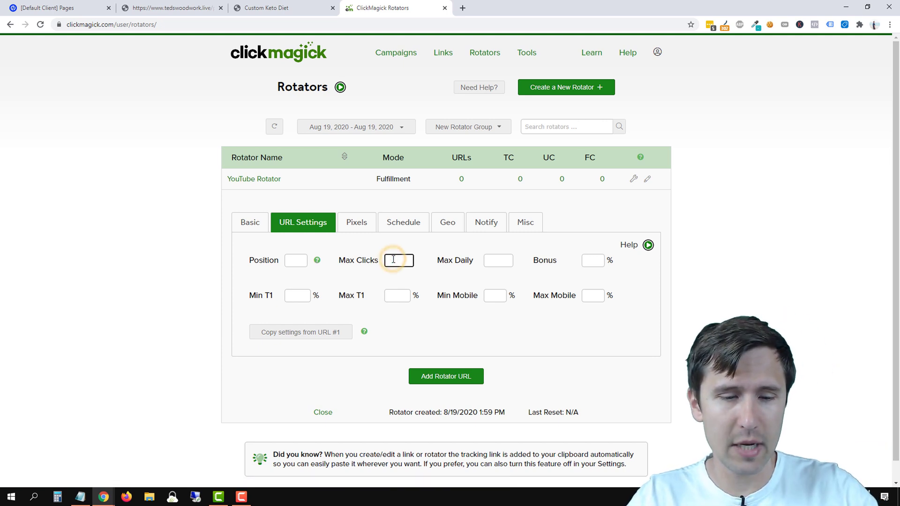
pyautogui.write('100')
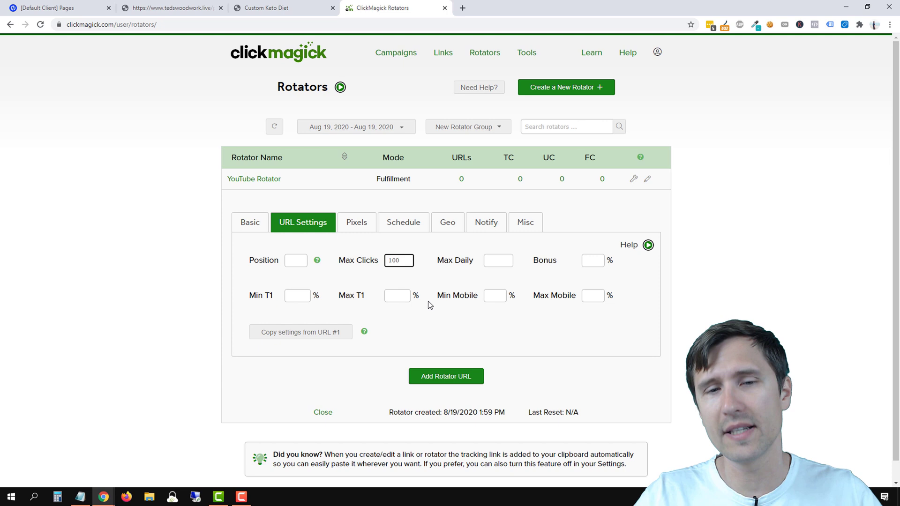
pyautogui.click(250, 223)
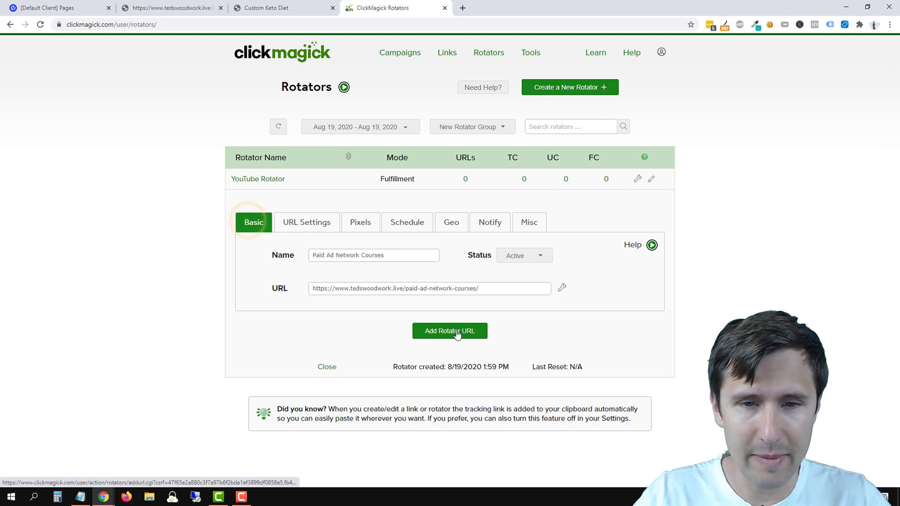
pyautogui.click(450, 331)
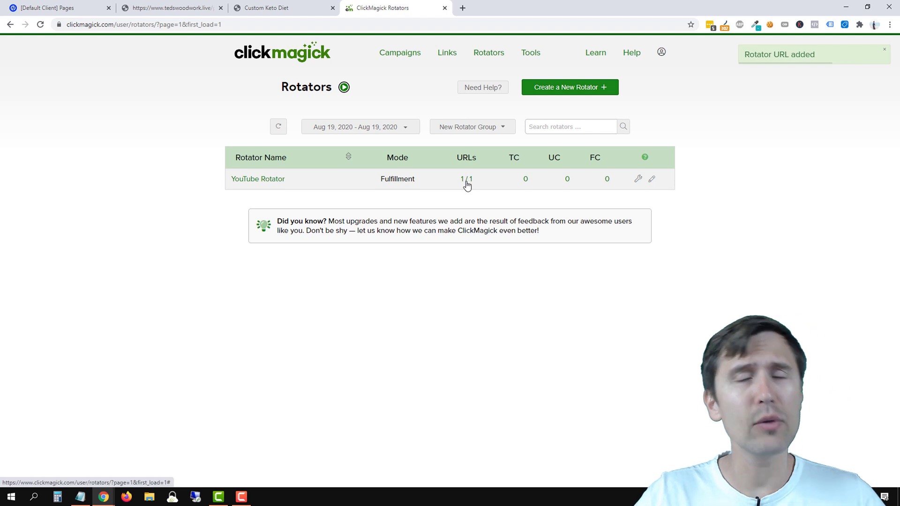
# - List the rotator's URLs and check Paid Ad Network Courses shows 0 of 100 clicks
pyautogui.click(465, 179)
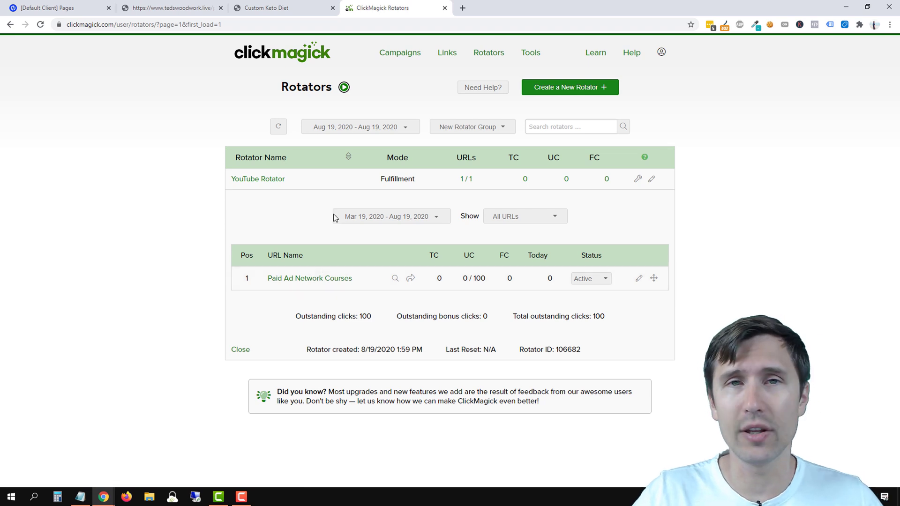
pyautogui.doubleClick(473, 278)
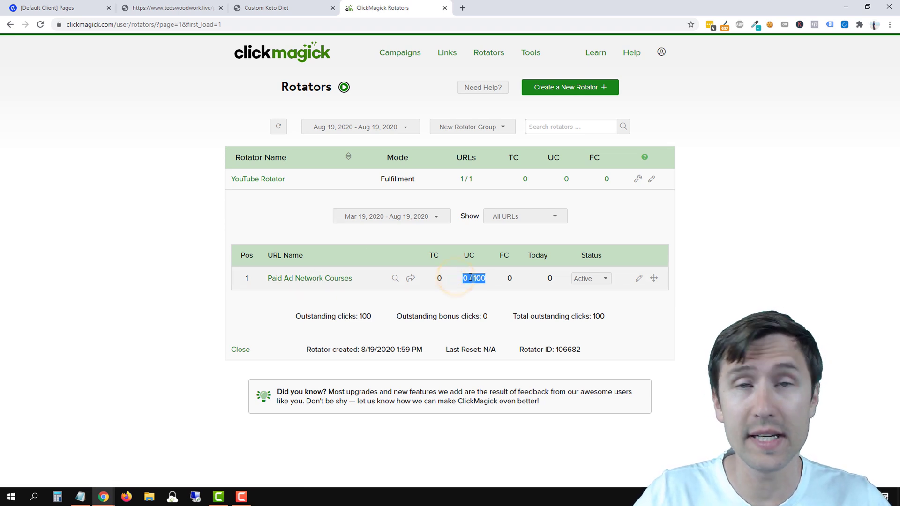
pyautogui.click(270, 8)
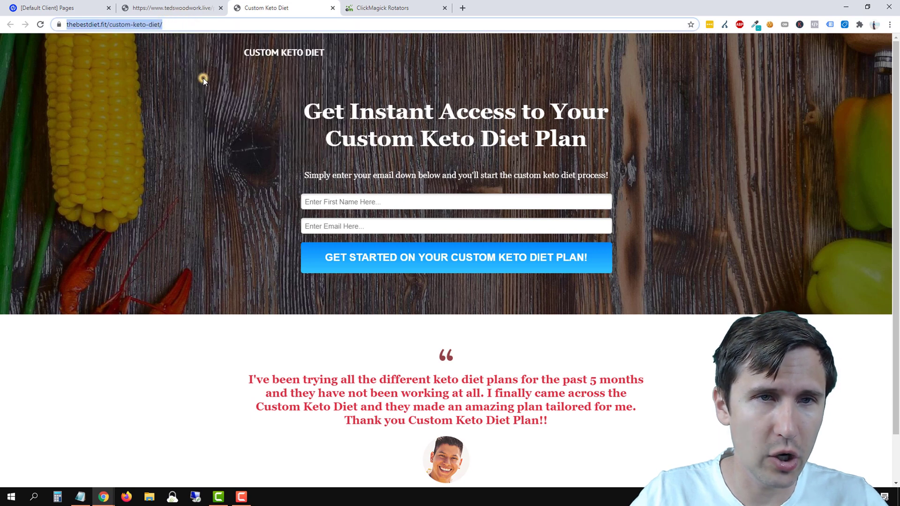
pyautogui.click(384, 8)
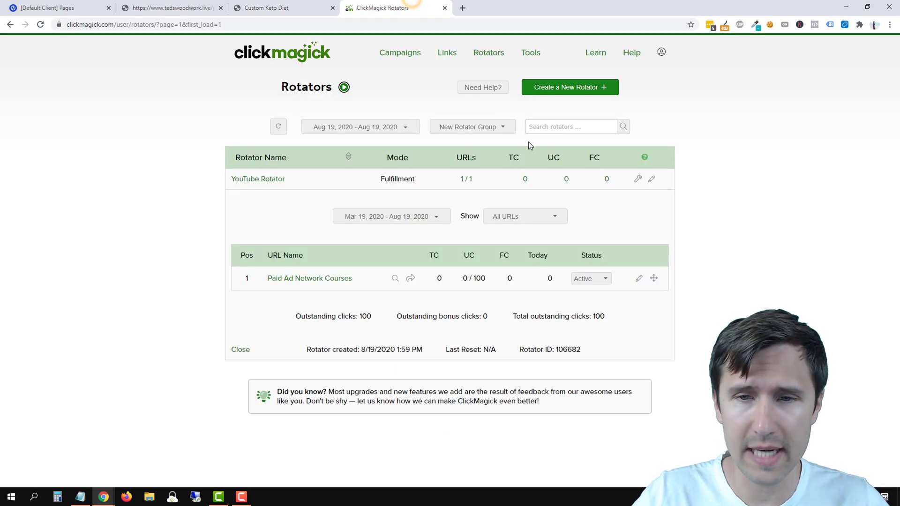
pyautogui.click(638, 179)
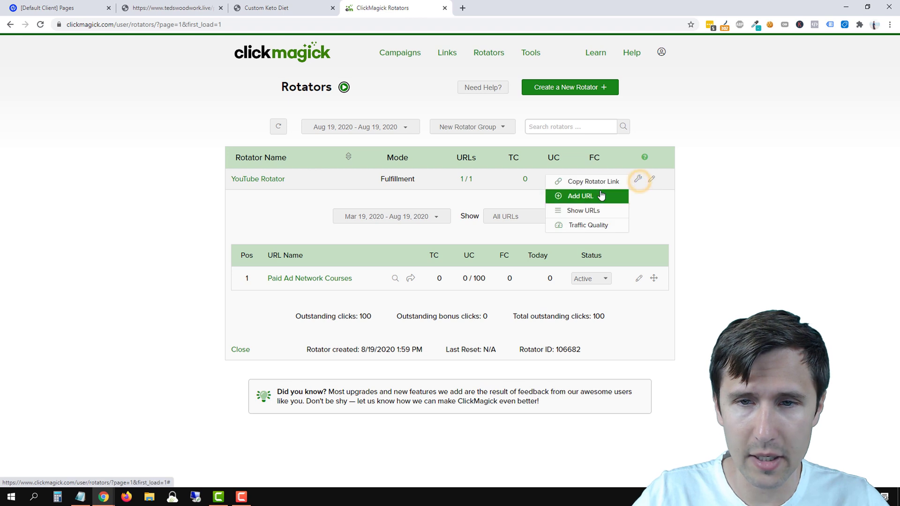
# - Add 'Custom Keto Diet' (thebestdiet.fit/custom-keto-diet/) with Max Clicks set to 150
pyautogui.click(581, 196)
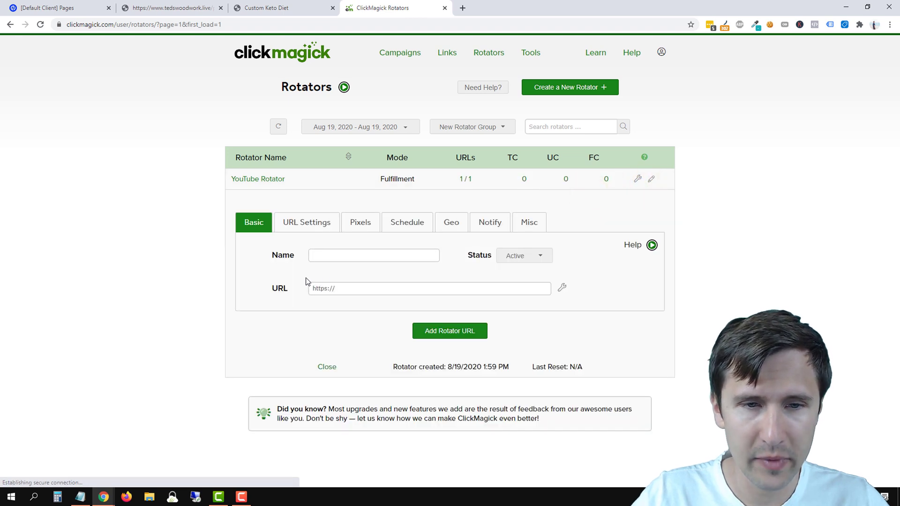
pyautogui.click(429, 288)
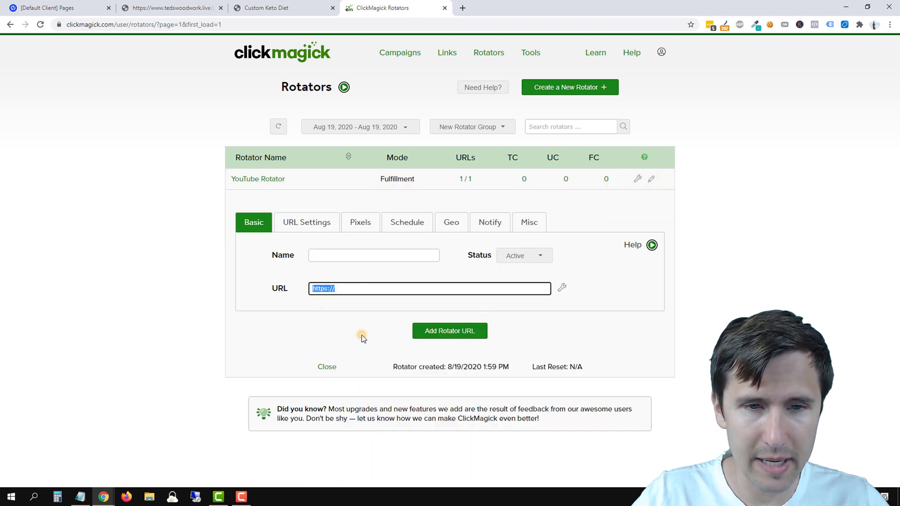
pyautogui.write('Custom Keto Diet')
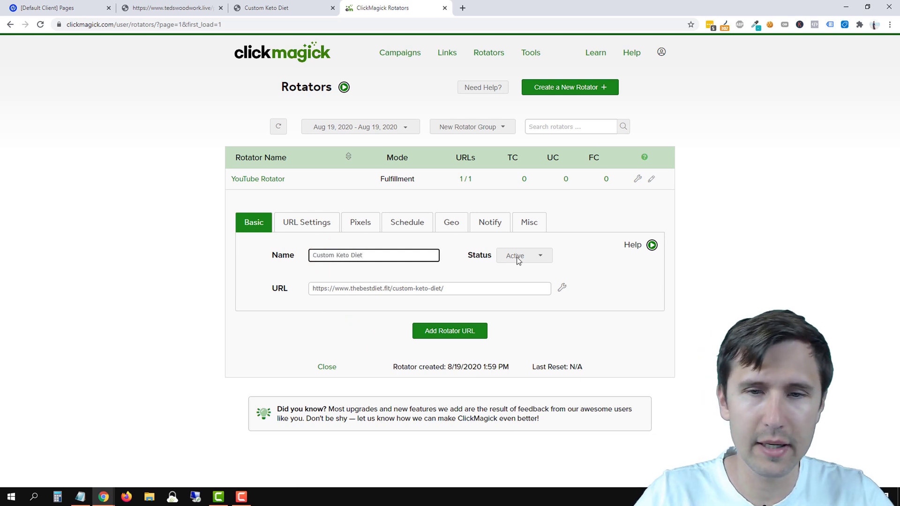
pyautogui.click(306, 222)
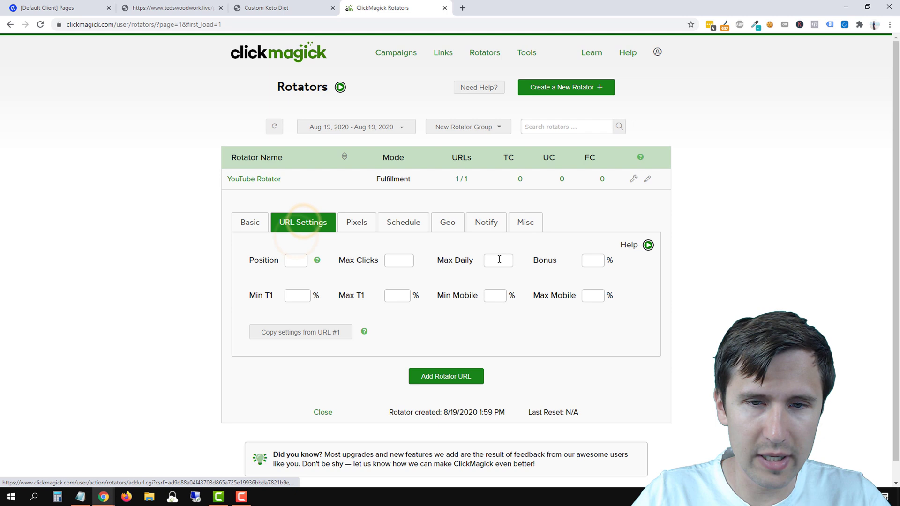
pyautogui.write('150')
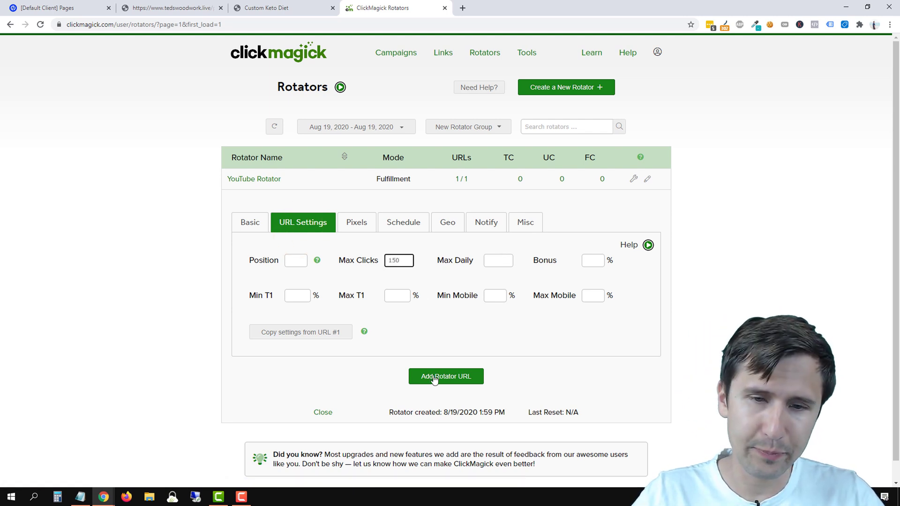
pyautogui.click(253, 222)
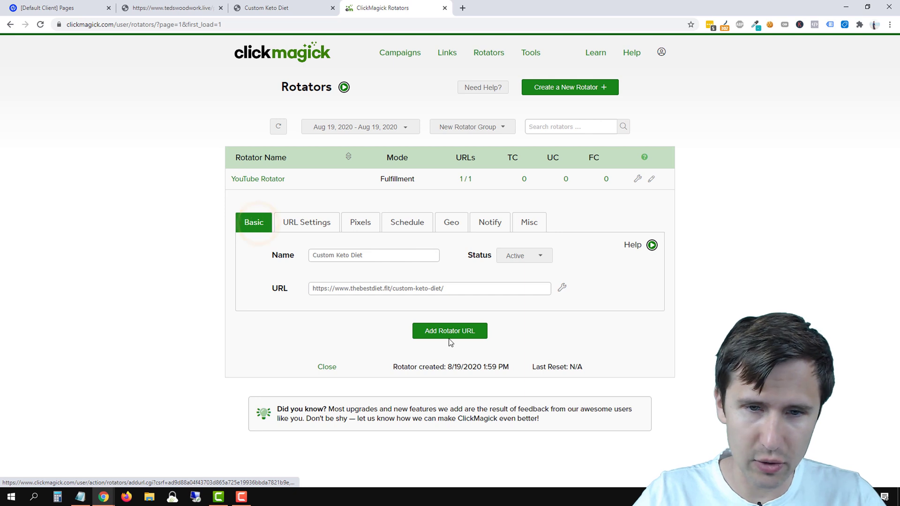
pyautogui.click(450, 331)
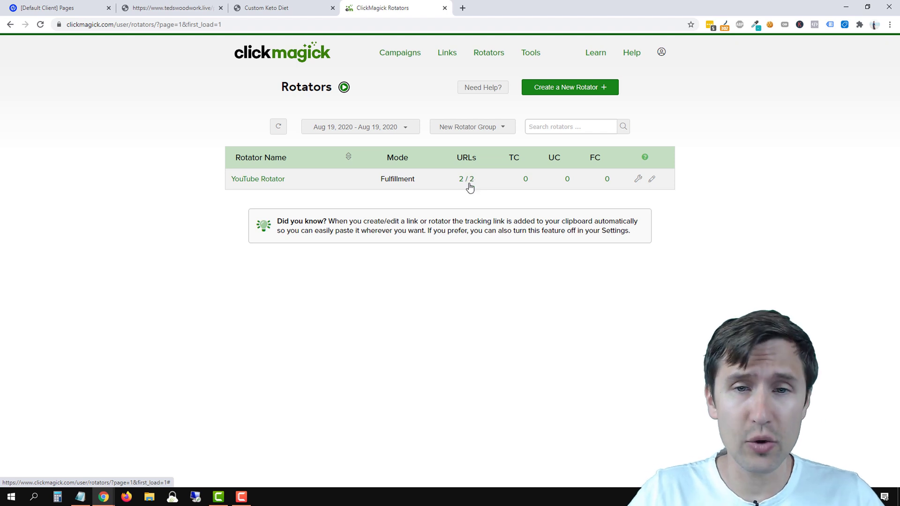
# - Show the 2 / 2 URL list and edit the Paid Ad Network Courses entry
pyautogui.click(257, 178)
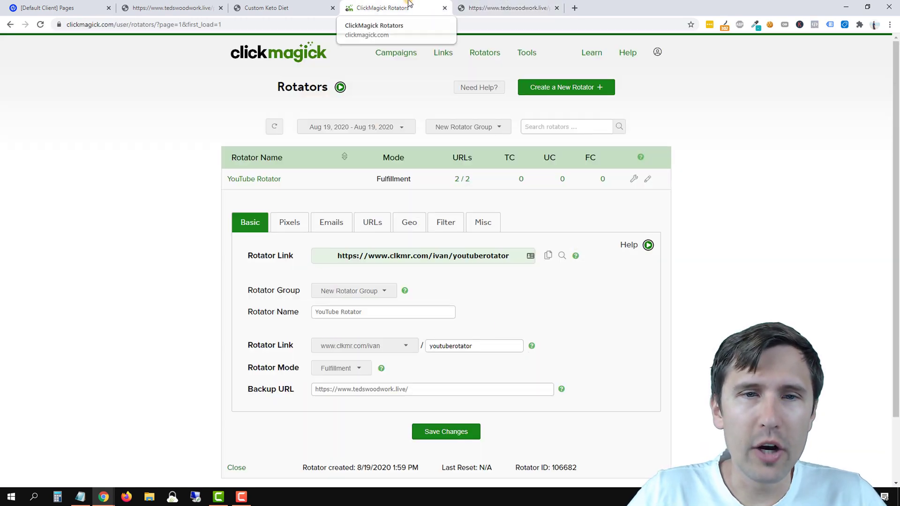
pyautogui.click(278, 127)
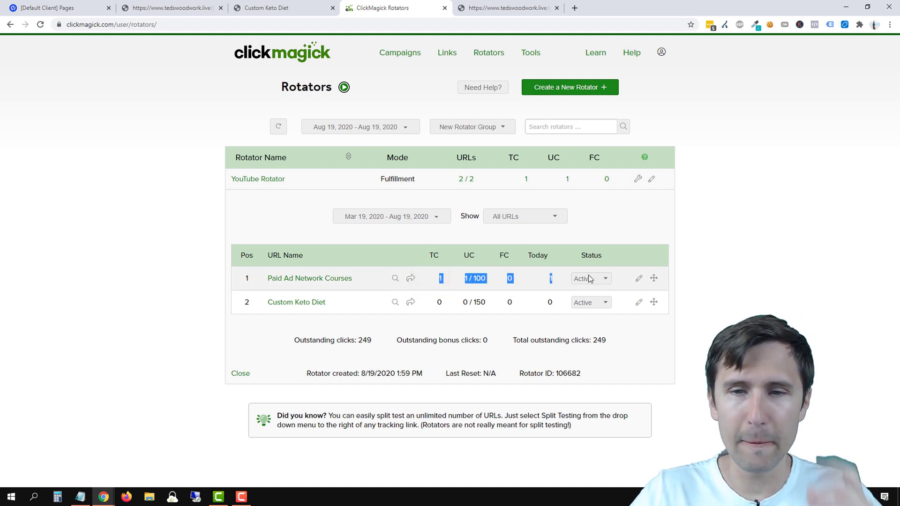
pyautogui.click(591, 278)
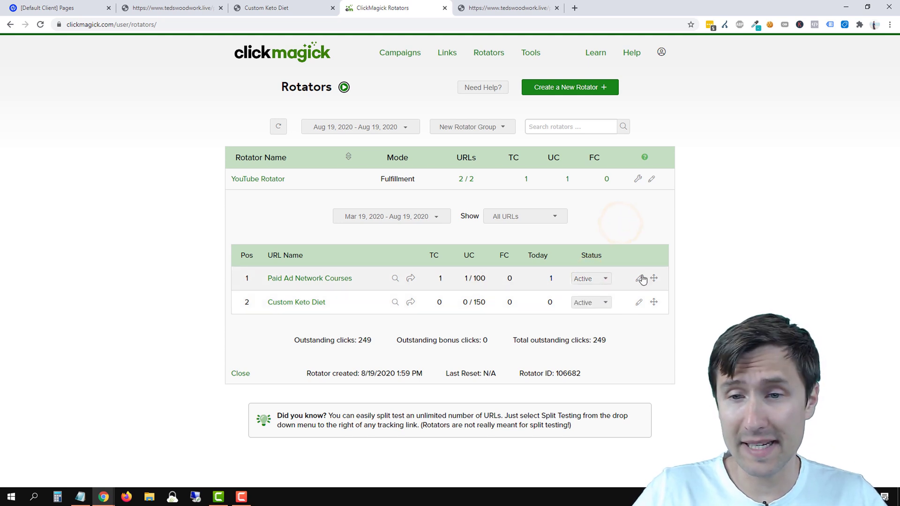
pyautogui.moveTo(654, 279); pyautogui.dragTo(660, 308)
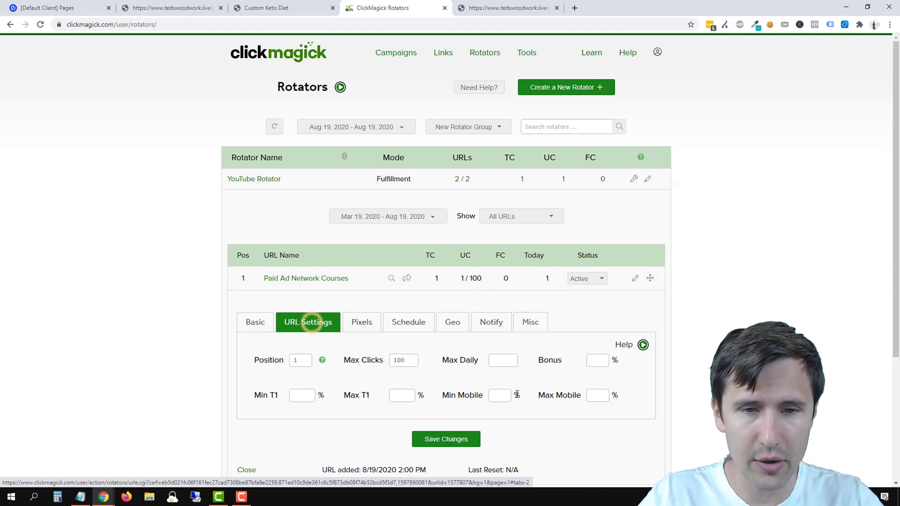
# - Review the Pixels, Schedule, Geo, Notify and Misc tabs for Paid Ad Network Courses
pyautogui.click(361, 322)
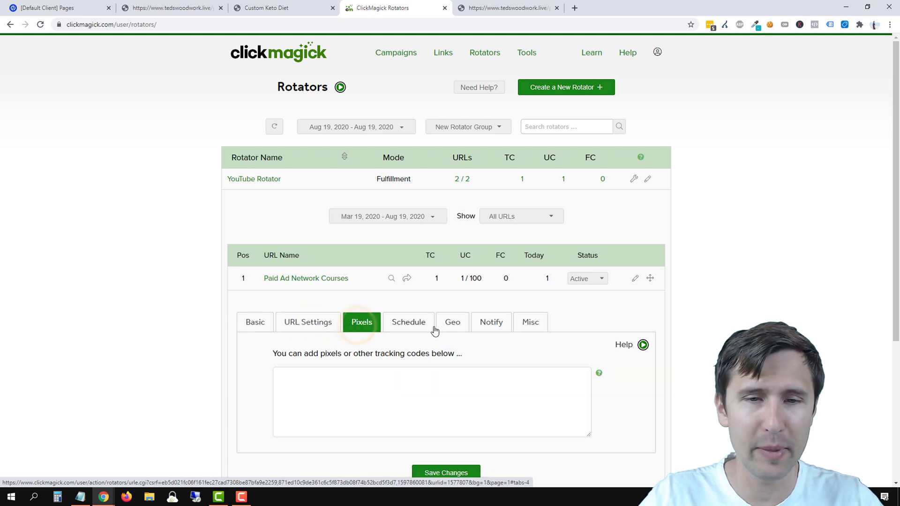
pyautogui.click(408, 322)
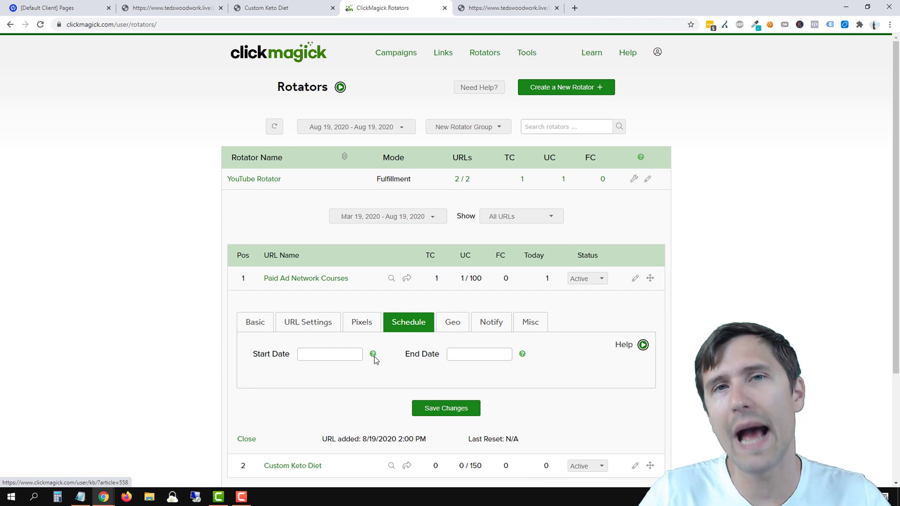
pyautogui.click(453, 322)
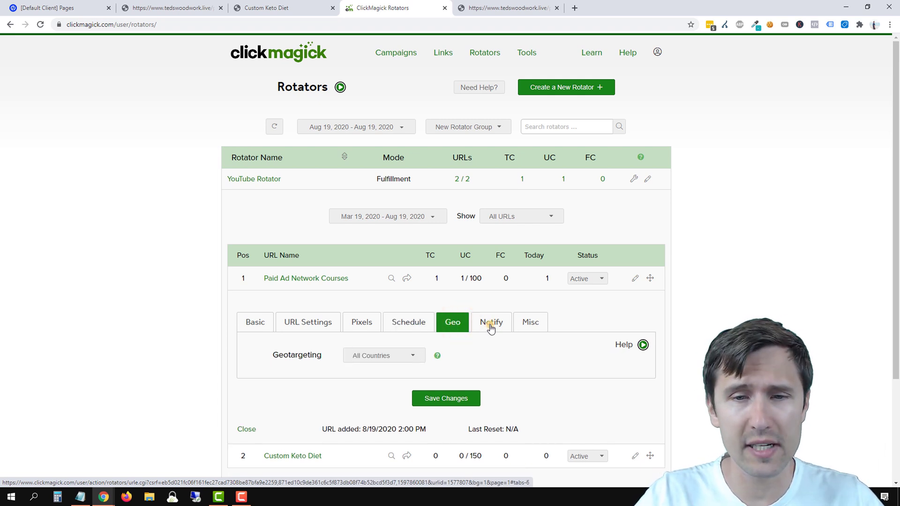
pyautogui.click(491, 322)
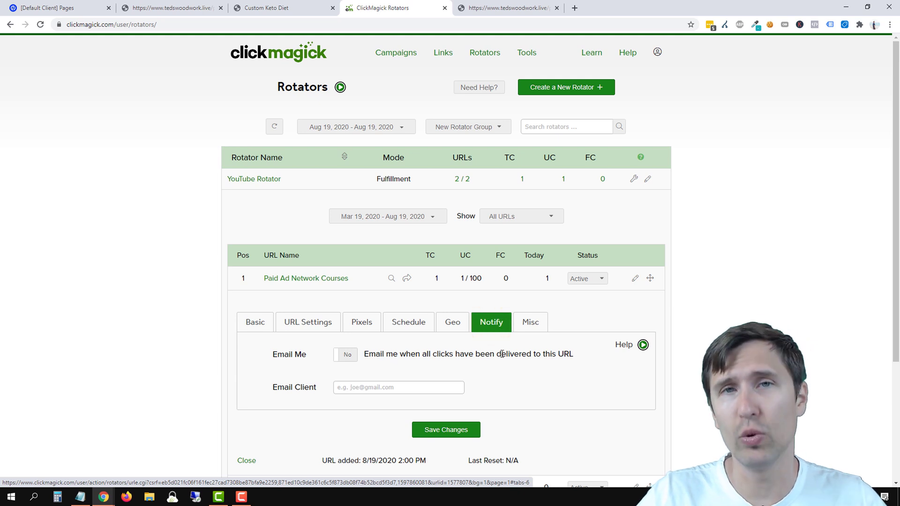
pyautogui.click(530, 322)
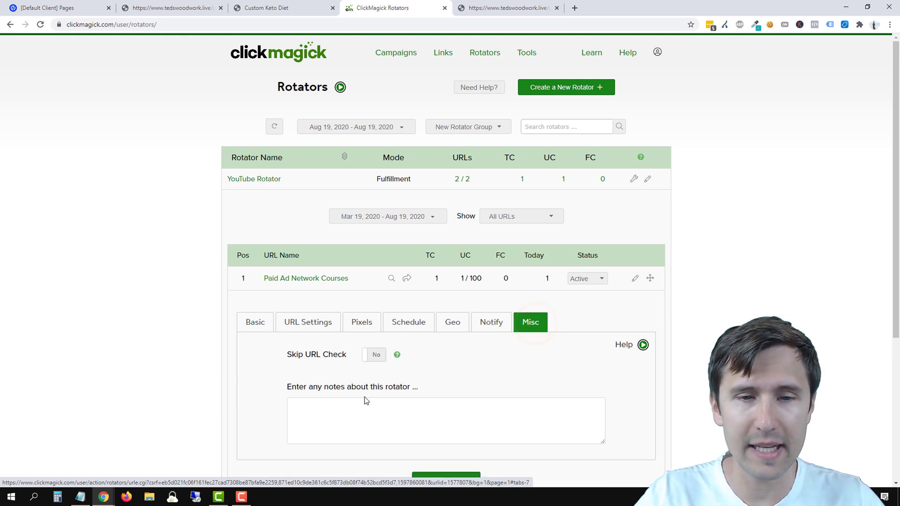
pyautogui.scroll(-3)
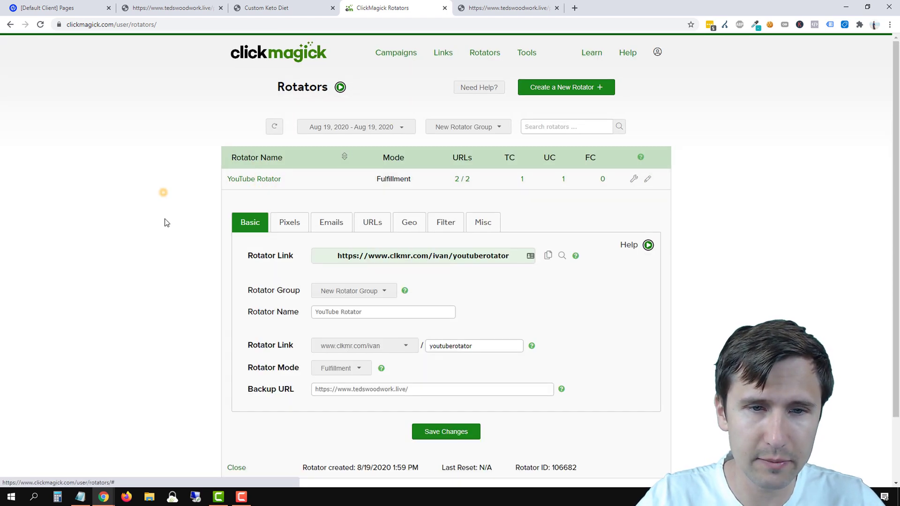
# - Browse the Pixels, Emails, URLs and Filter tabs, check bot-click handling options, then close the panel
pyautogui.click(289, 223)
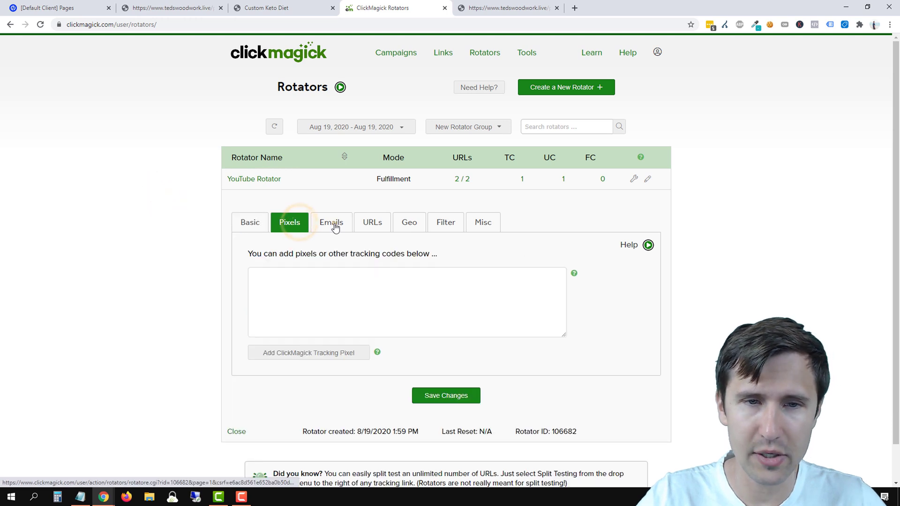
pyautogui.click(331, 222)
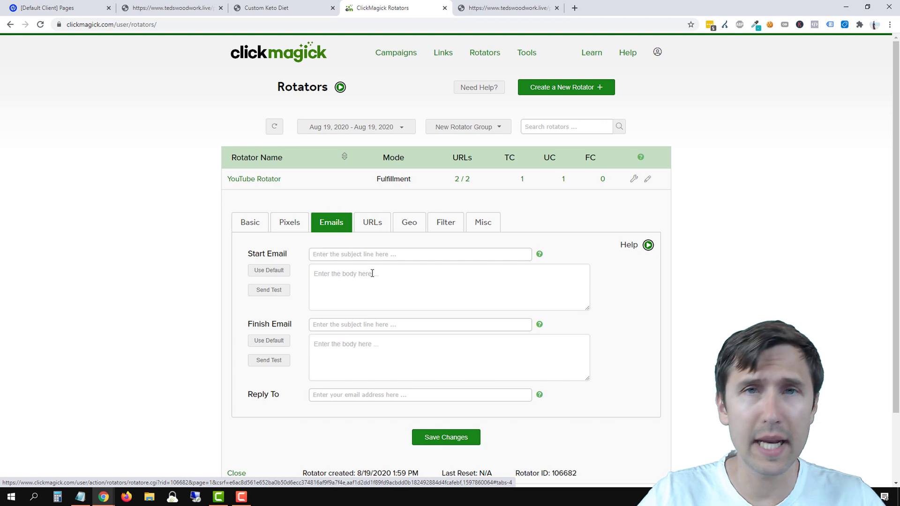
pyautogui.moveTo(380, 233)
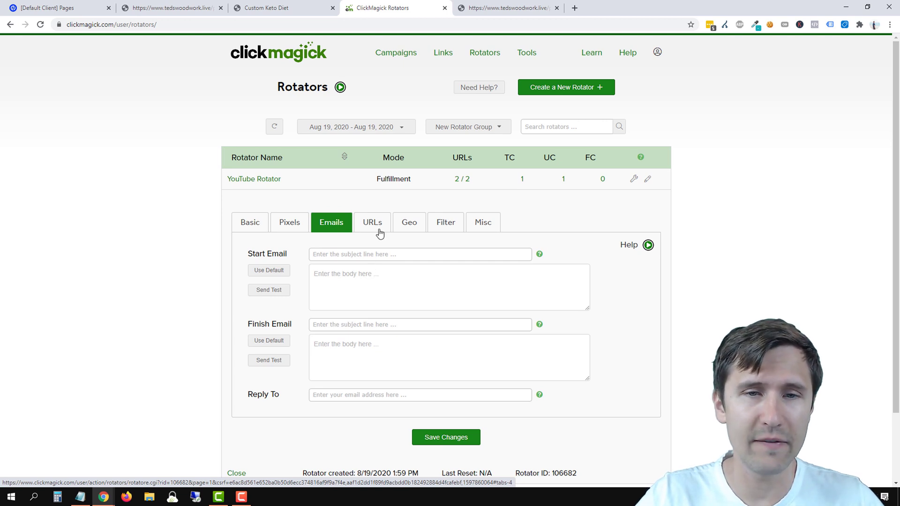
pyautogui.click(372, 222)
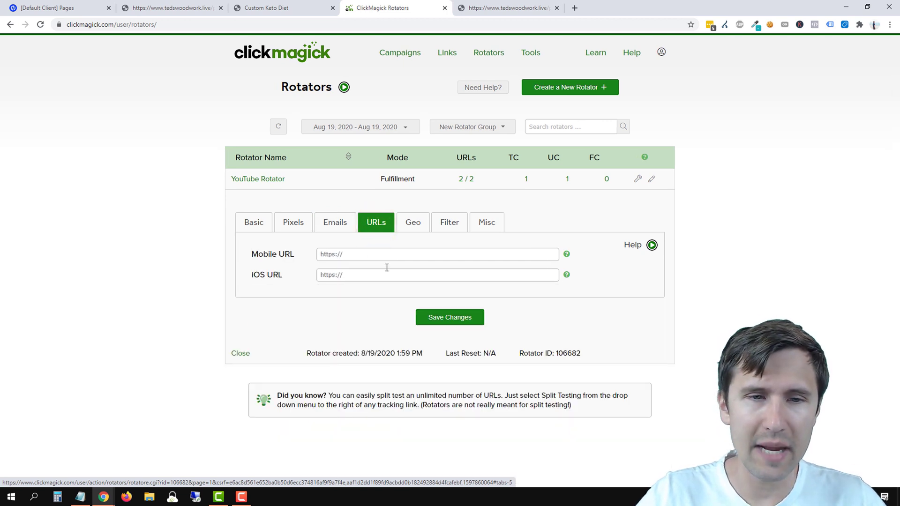
pyautogui.click(450, 223)
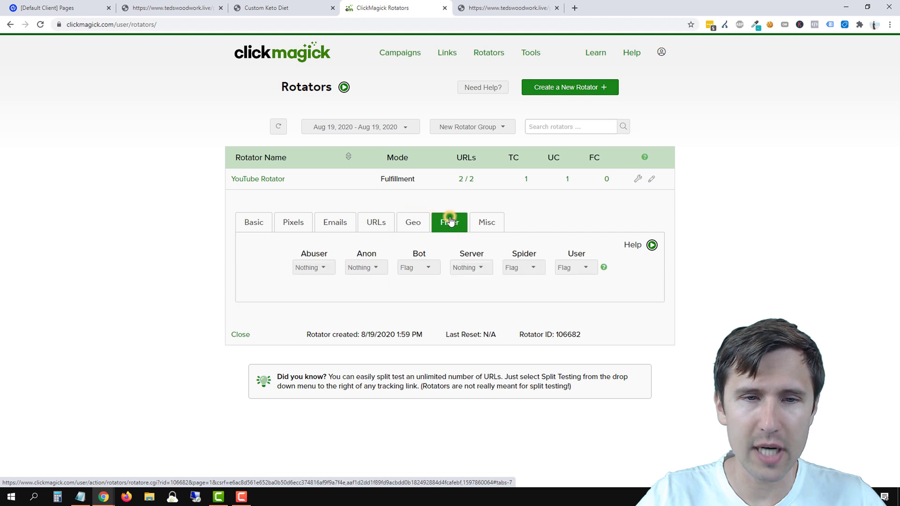
pyautogui.click(450, 223)
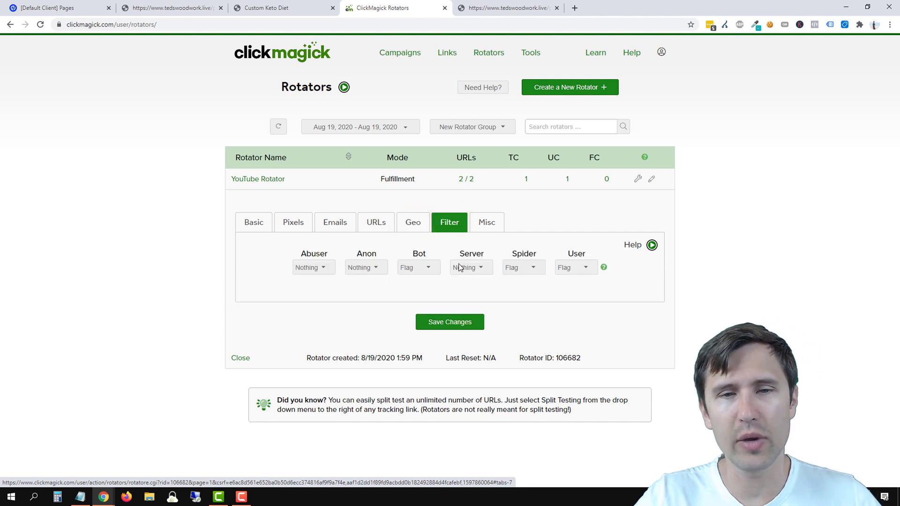
pyautogui.click(418, 267)
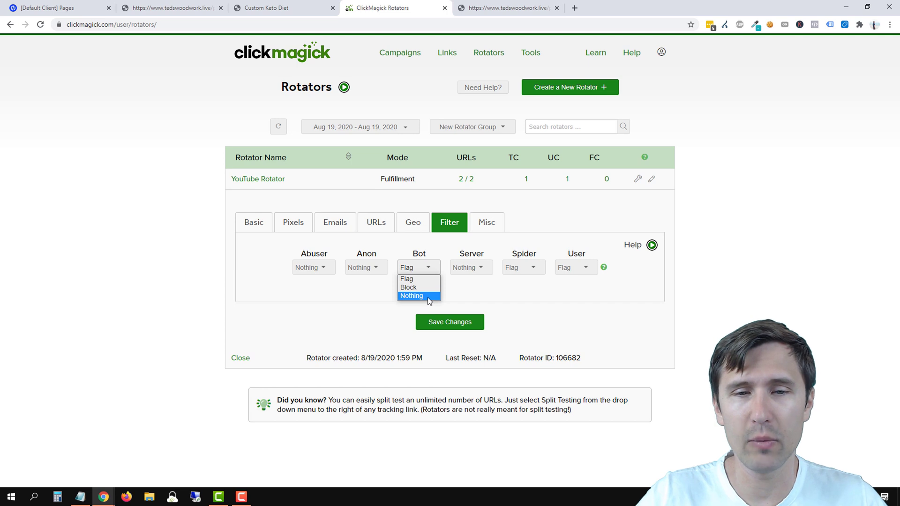
pyautogui.click(486, 222)
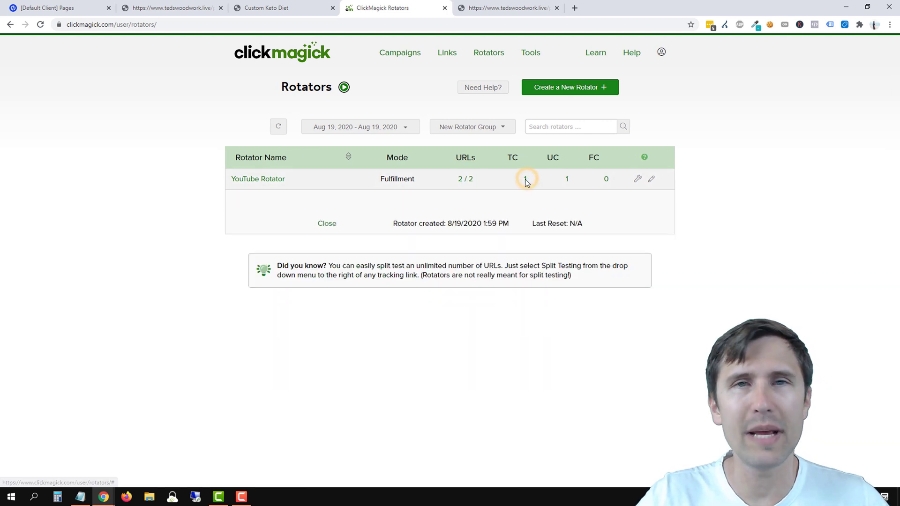
# - View the YouTube Rotator's Total Clicks Log showing one click, then reopen its settings
pyautogui.click(520, 179)
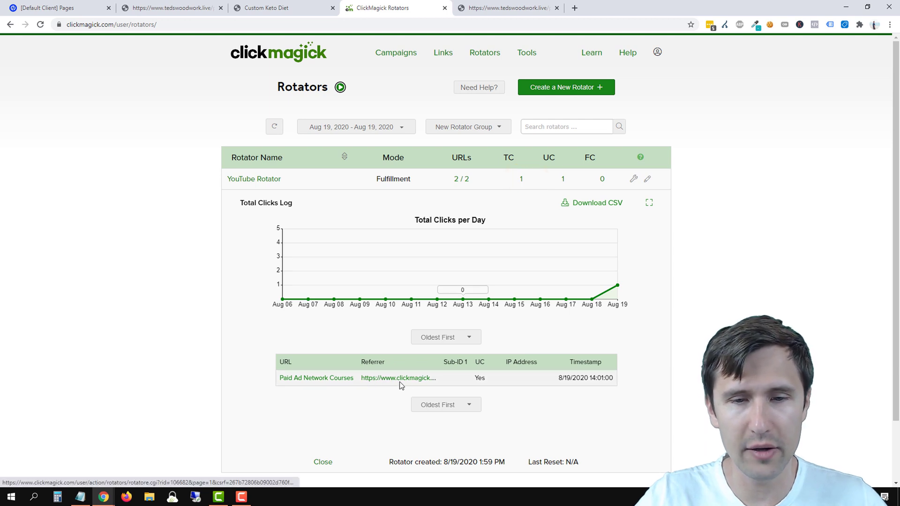
pyautogui.moveTo(398, 378)
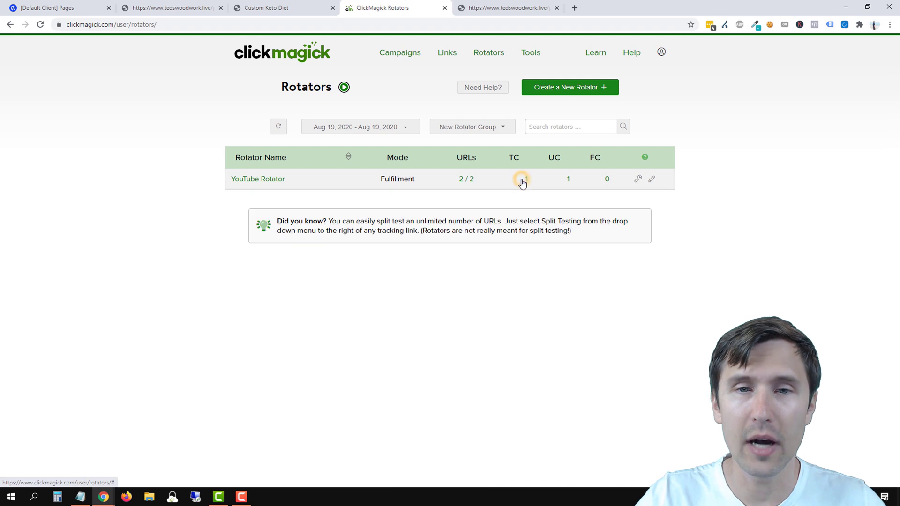
pyautogui.click(521, 179)
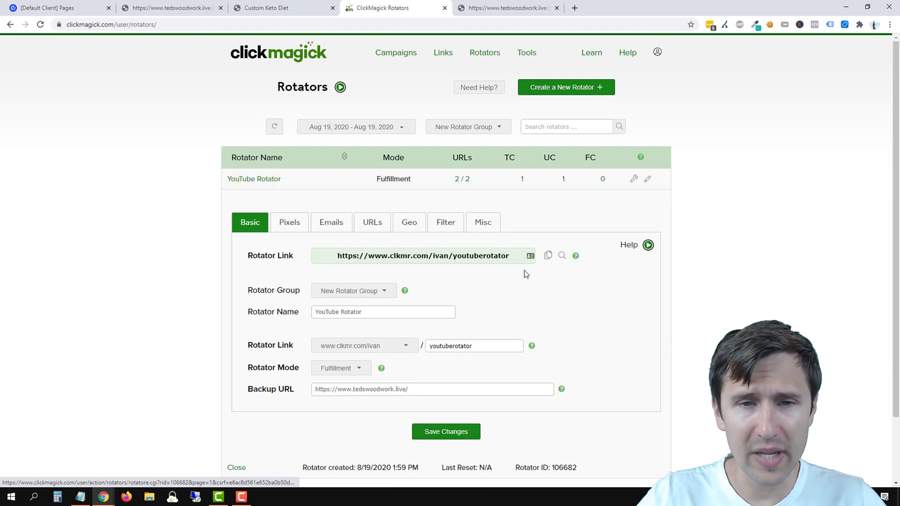